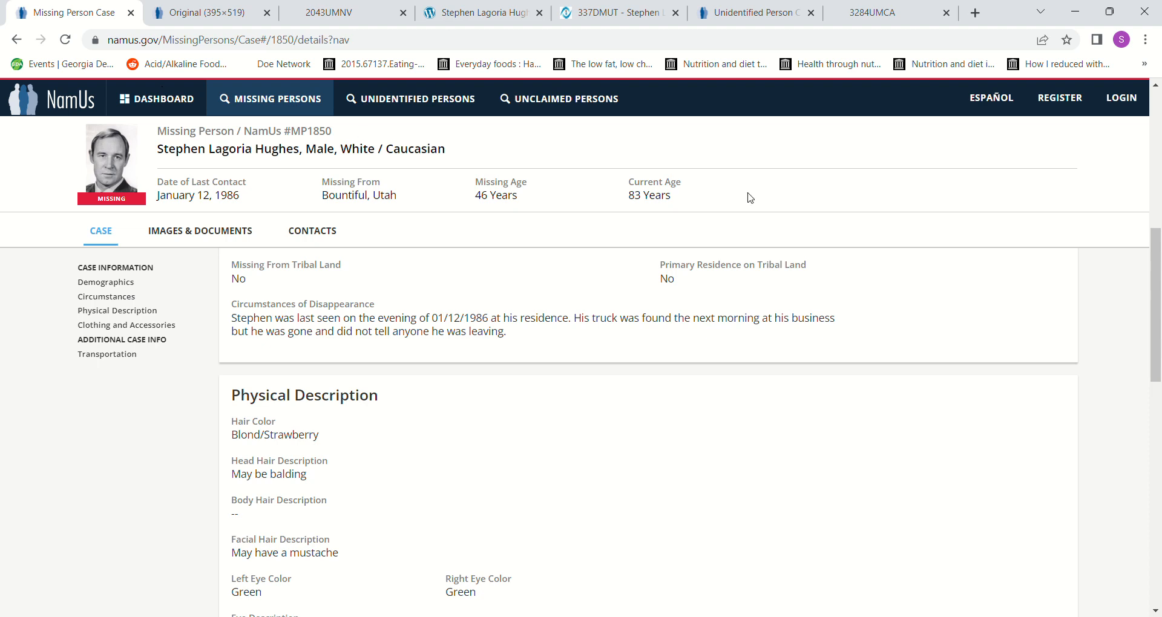
mouse_move(34, 58)
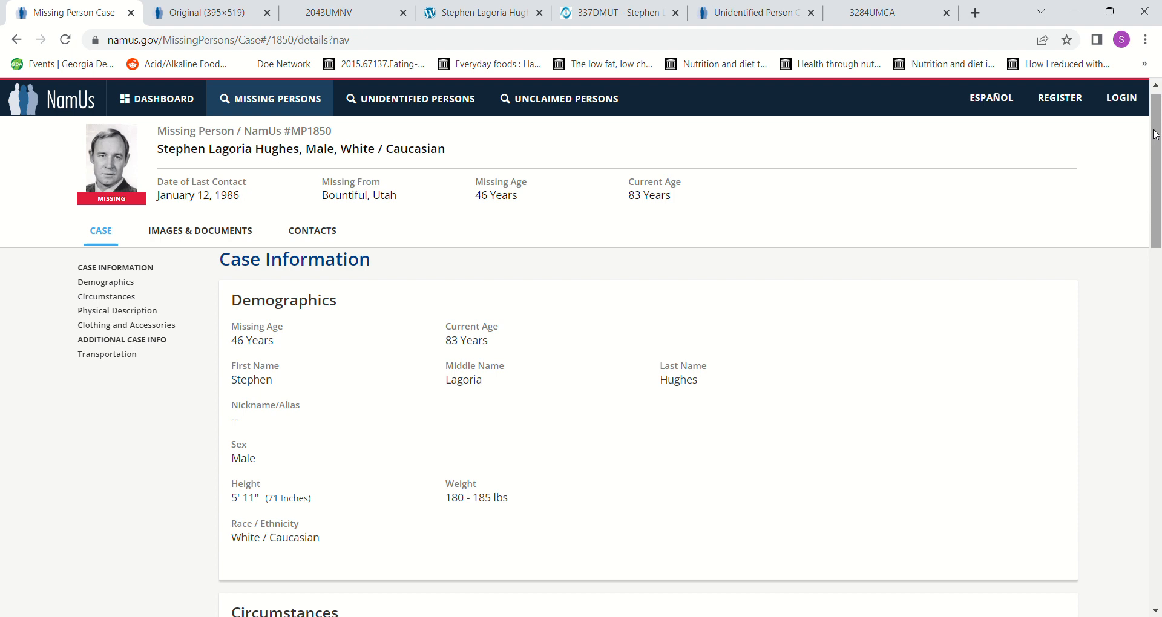
mouse_move(999, 479)
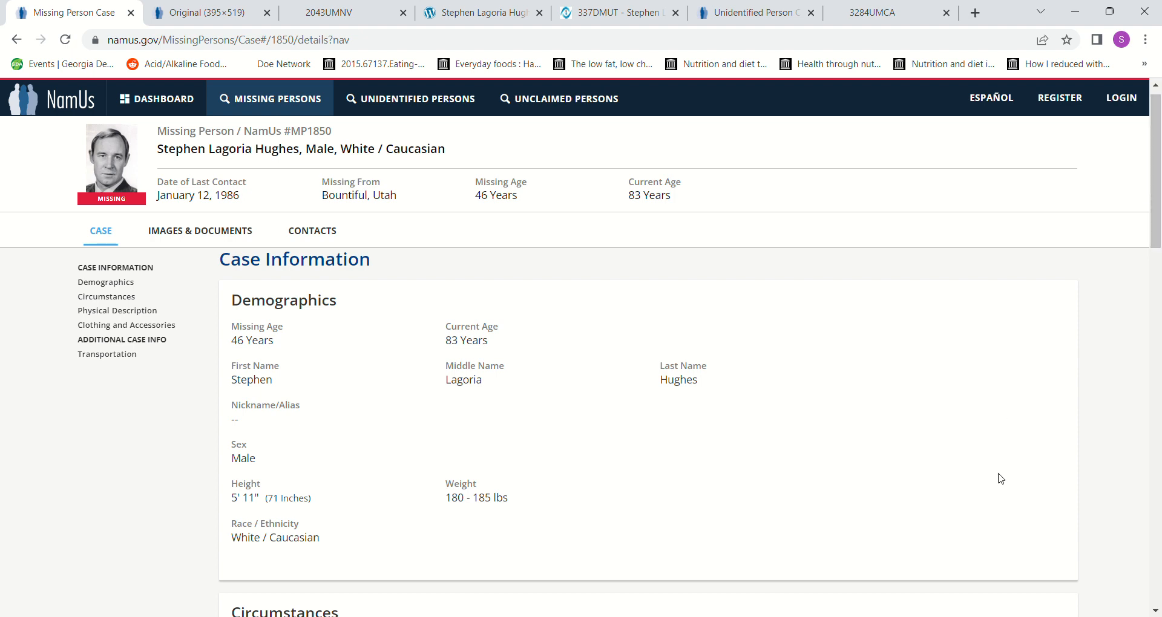
scroll("down", 3)
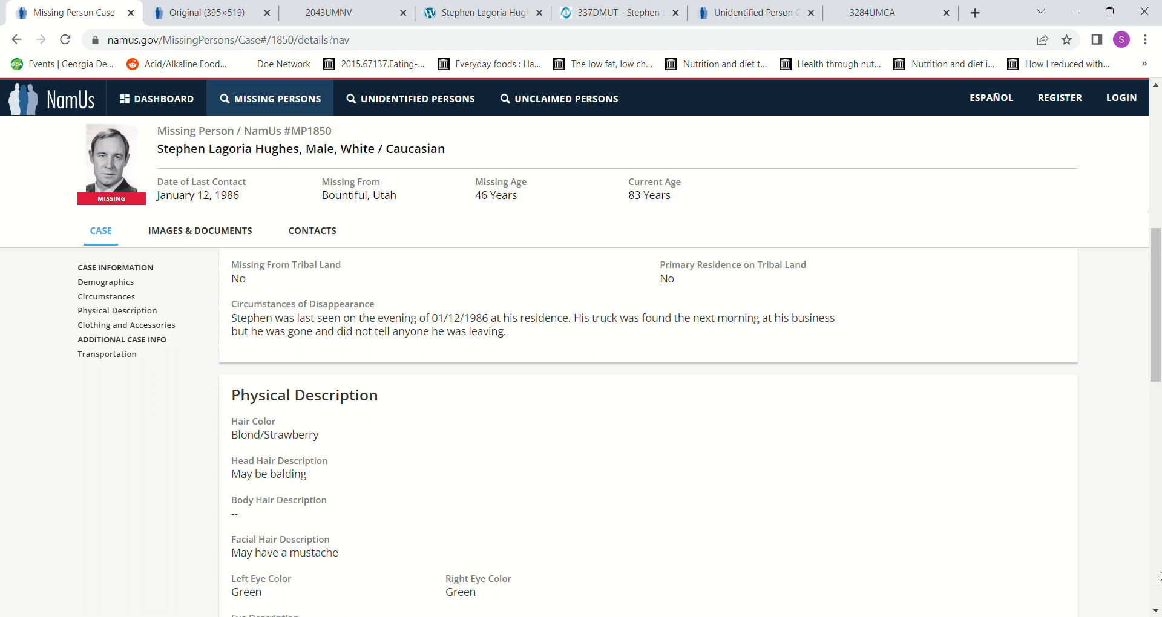
mouse_move(1141, 576)
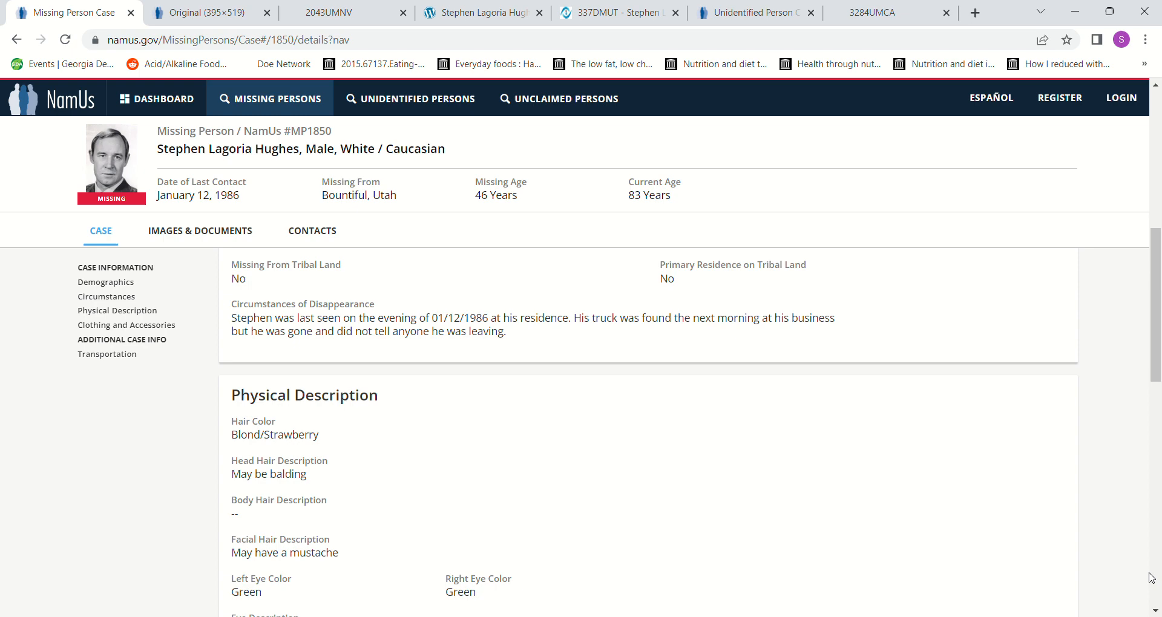
scroll("down", 3)
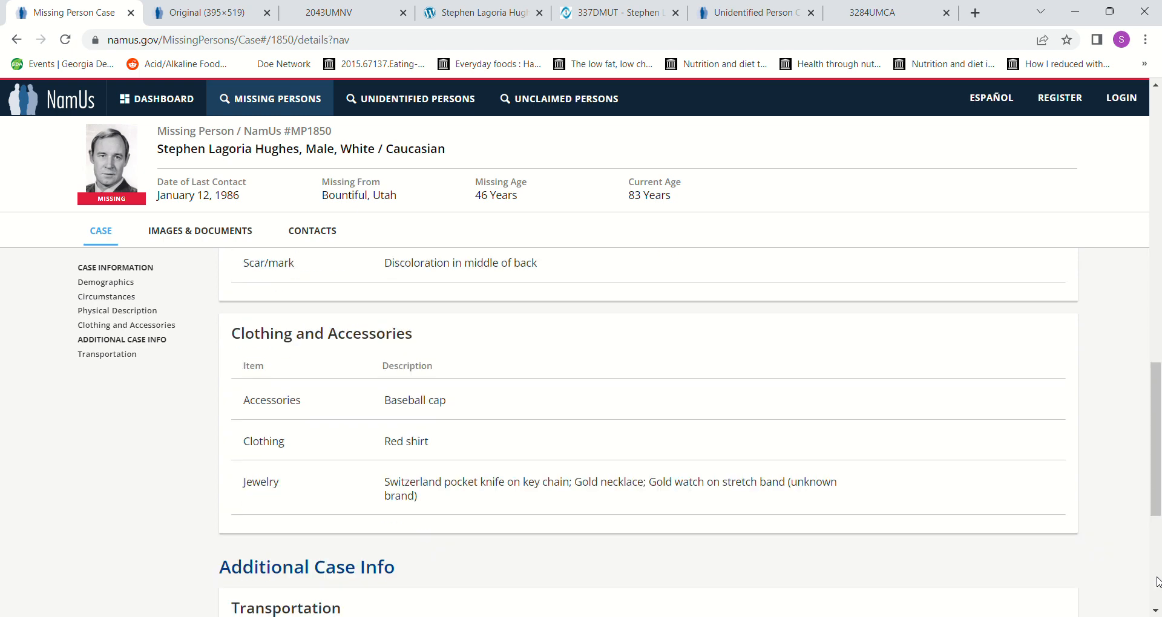
scroll("down", 3)
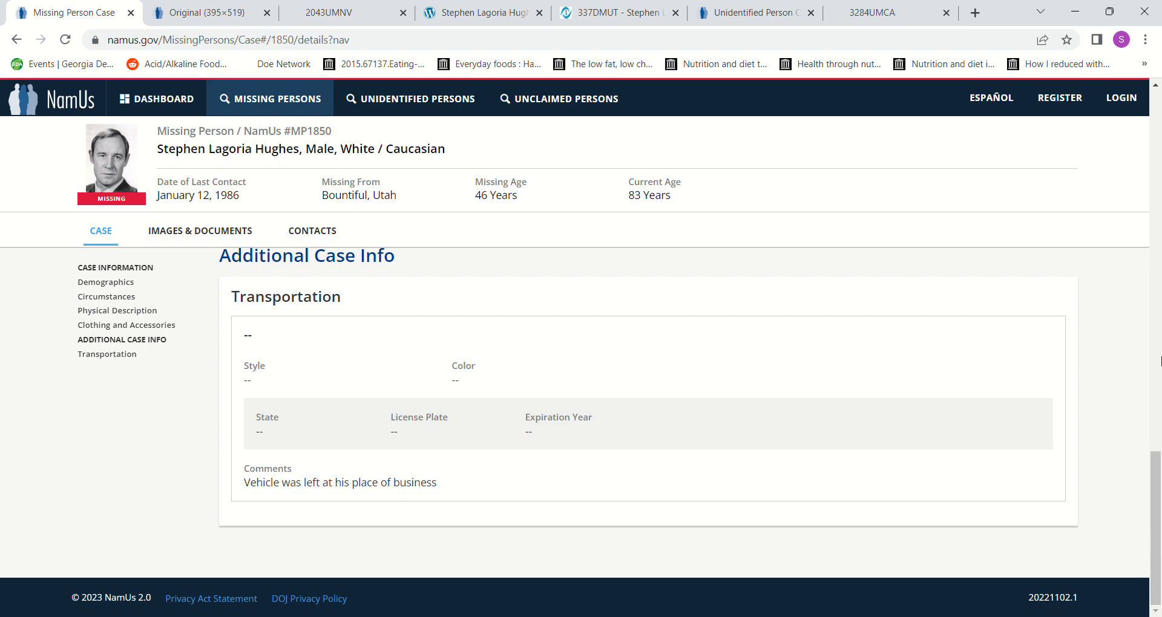
mouse_move(1121, 97)
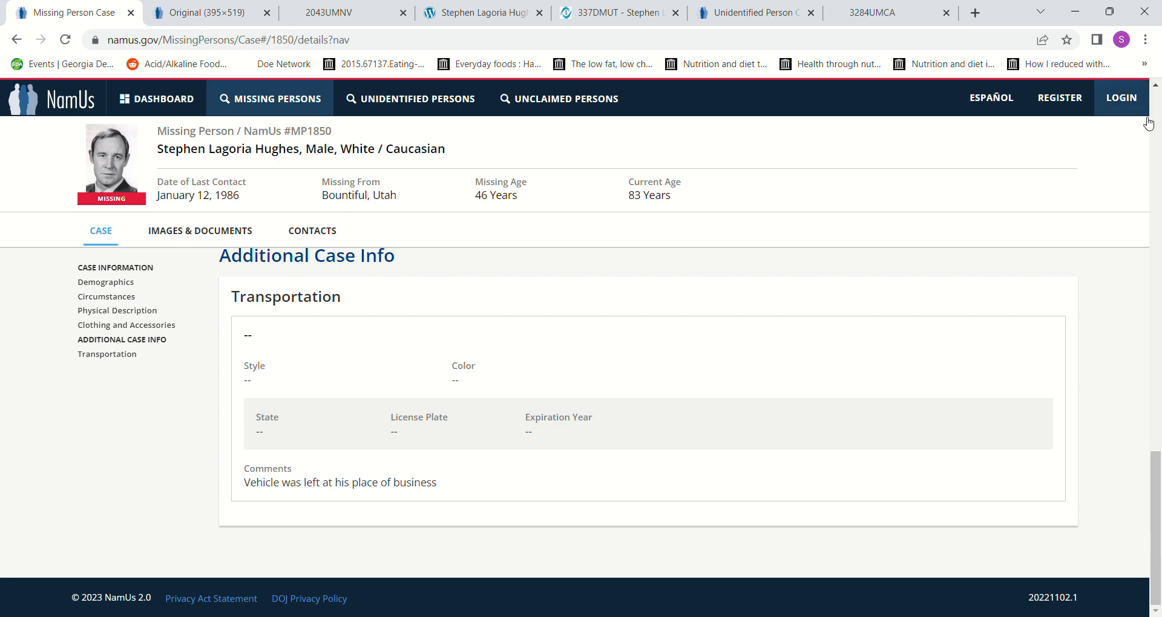
left_click(115, 267)
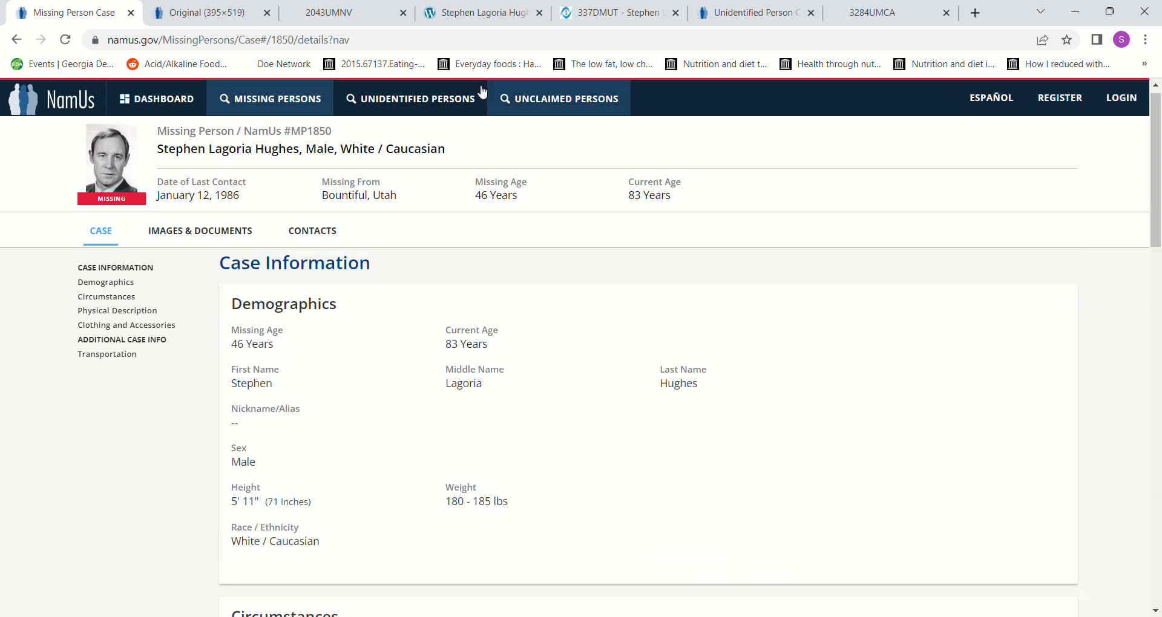
left_click(196, 12)
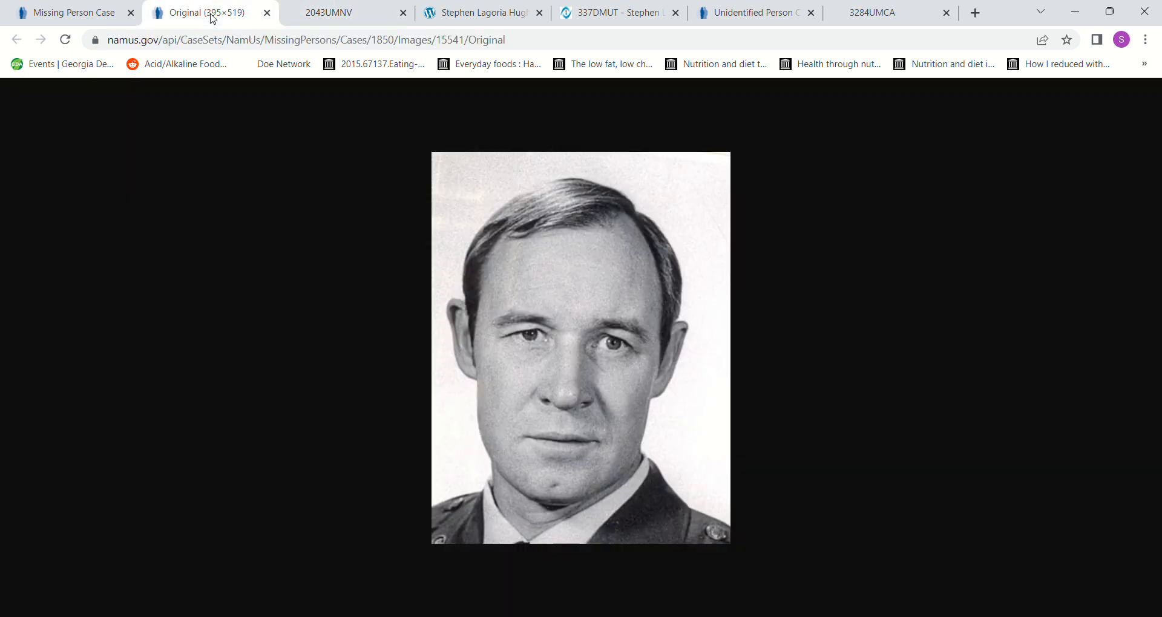
left_click(340, 13)
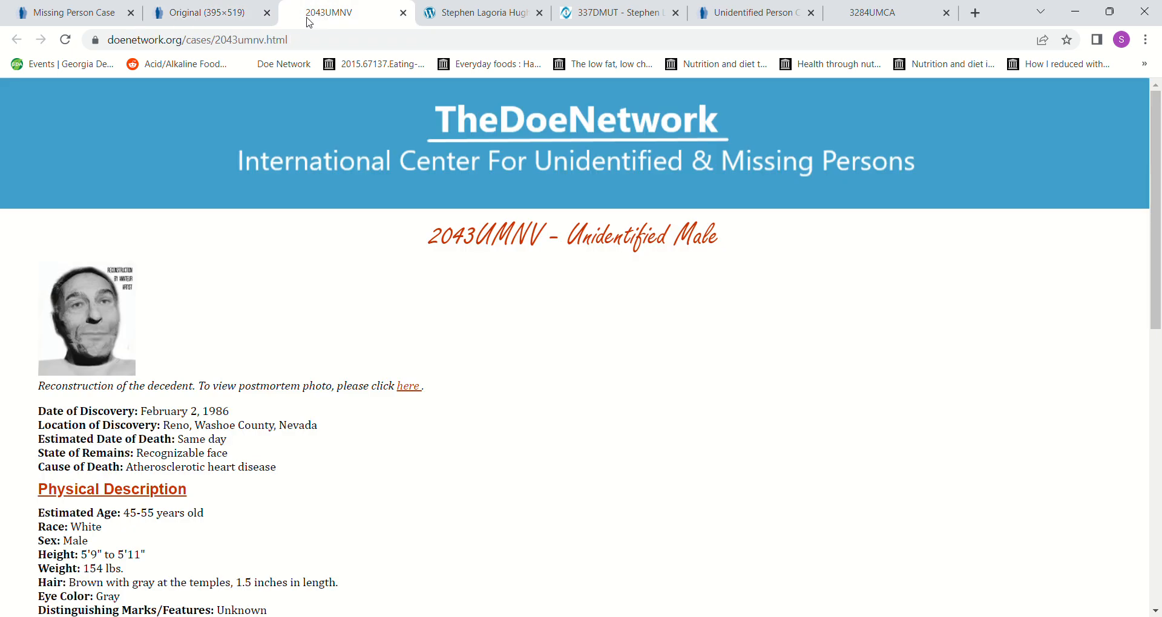
left_click(201, 13)
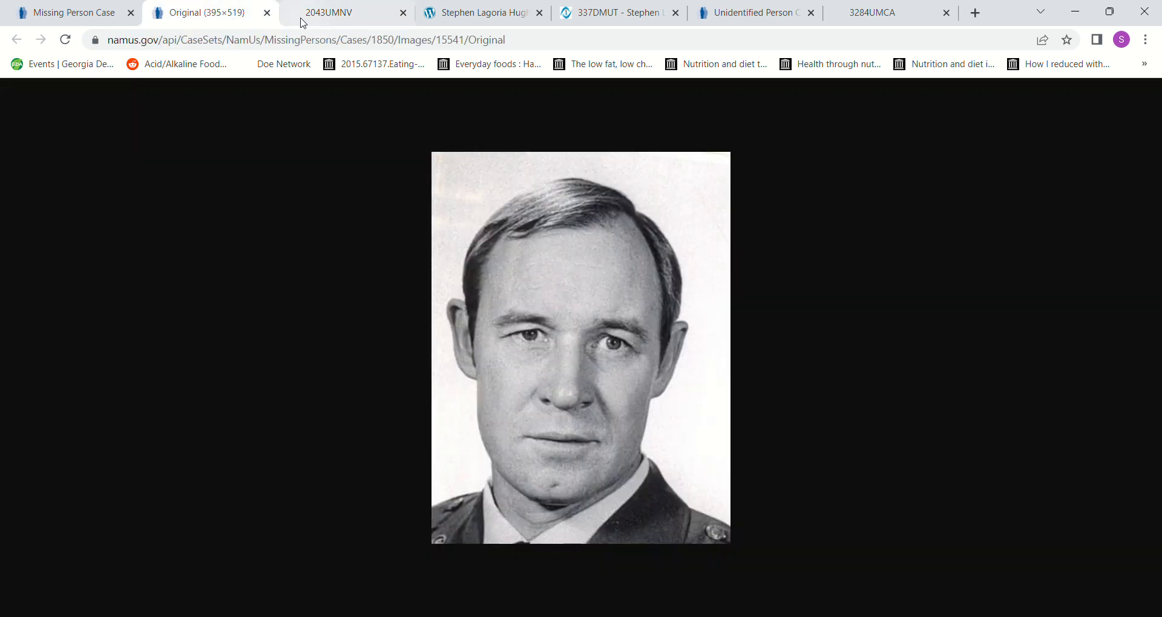
left_click(327, 13)
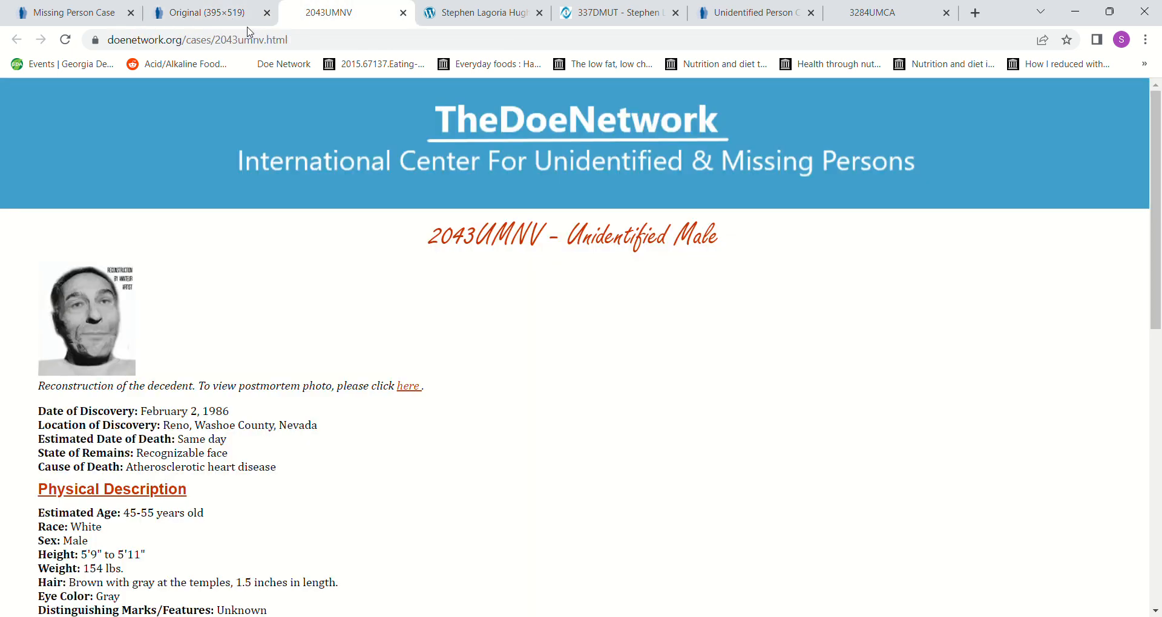
left_click(200, 13)
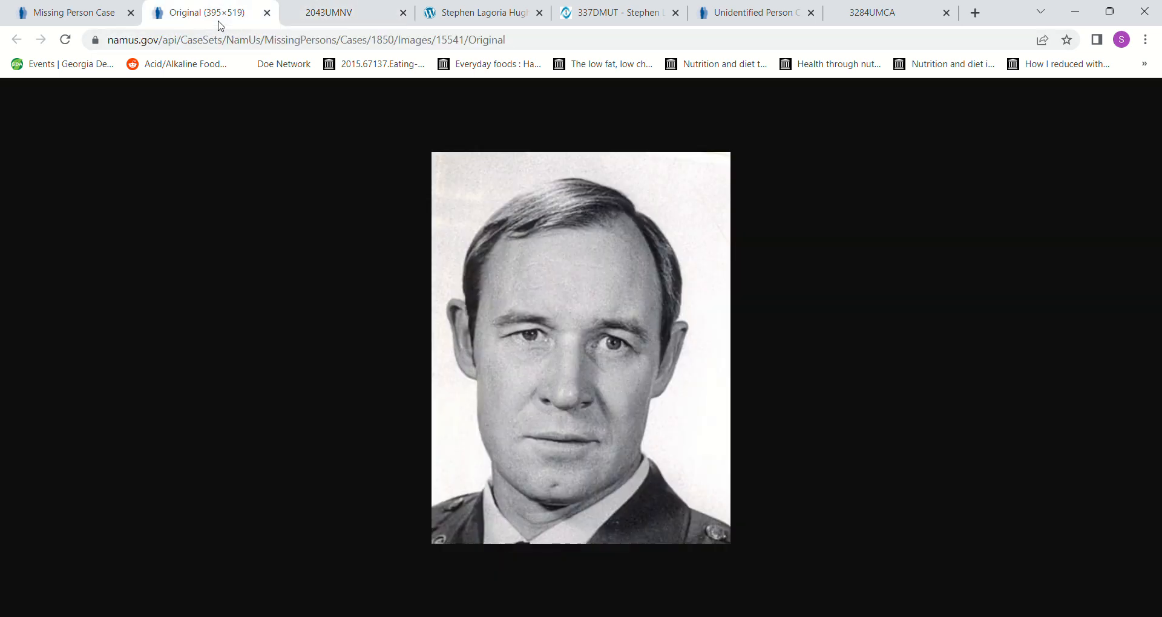
left_click(344, 12)
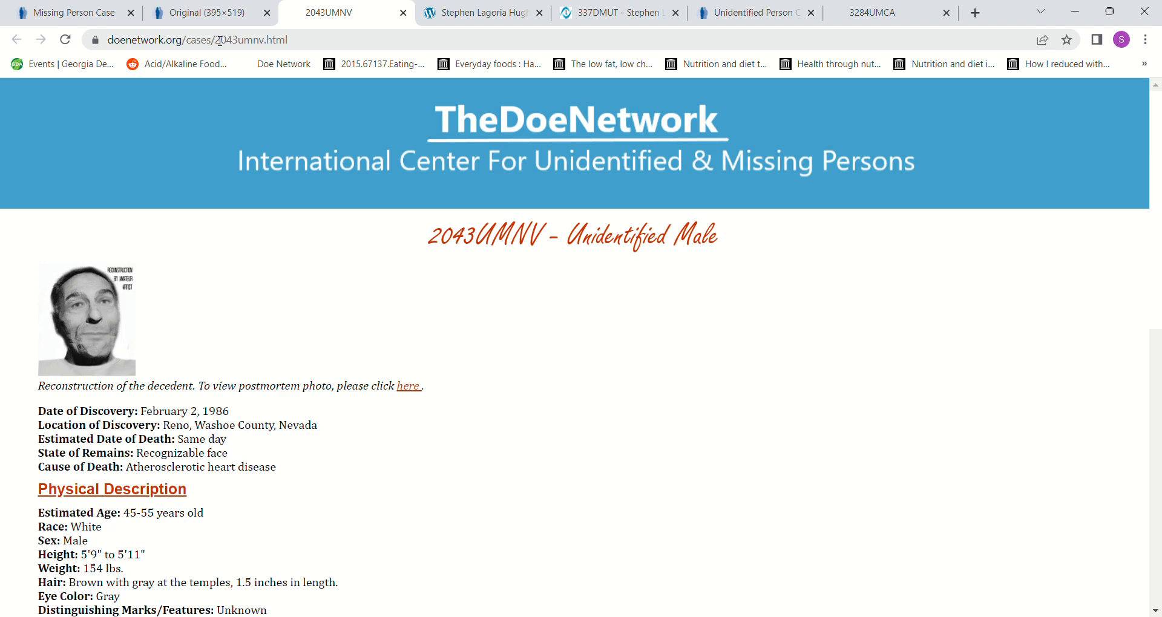
Step: Compare the photo and 2043UMNV again, recheck the NamUs case, and end on 2043UMNV
left_click(197, 13)
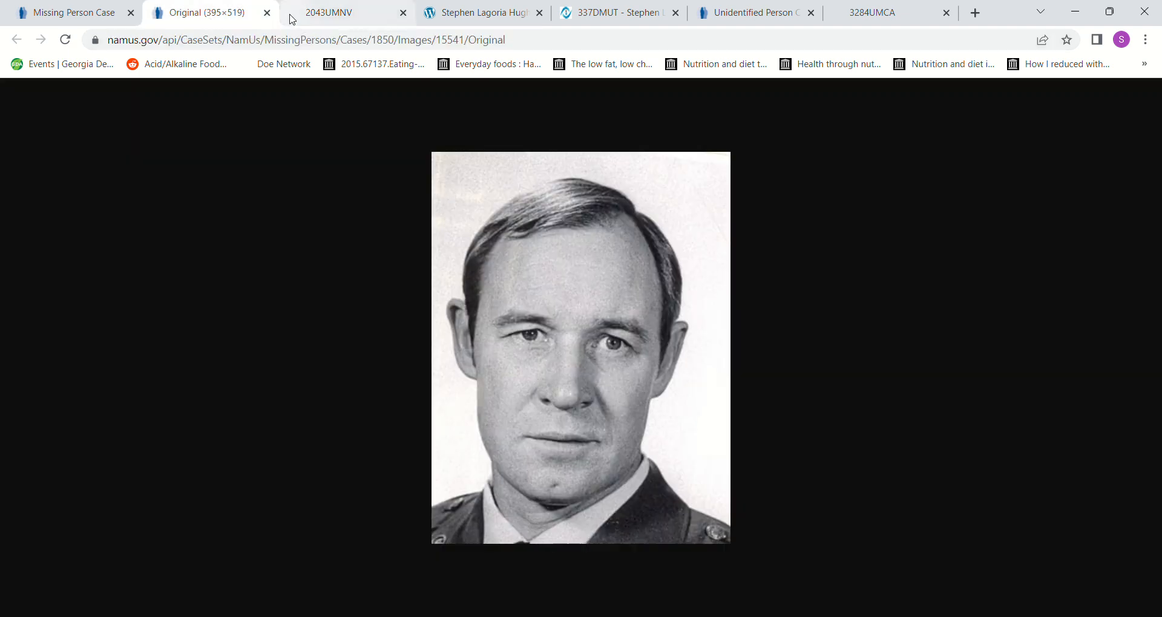
left_click(341, 13)
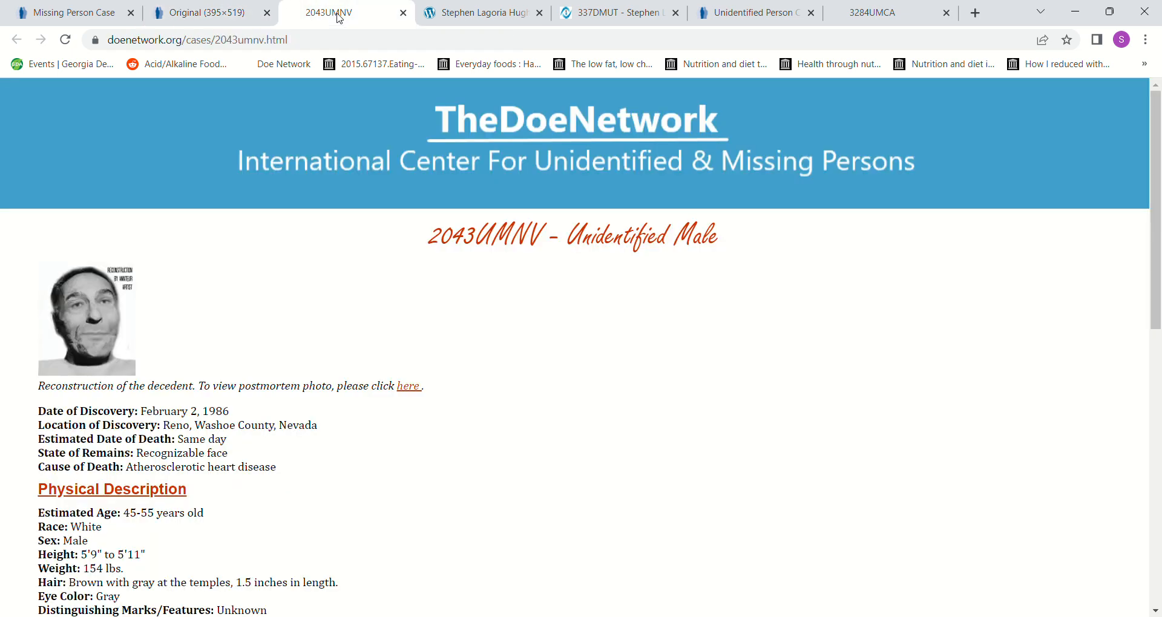
left_click(200, 13)
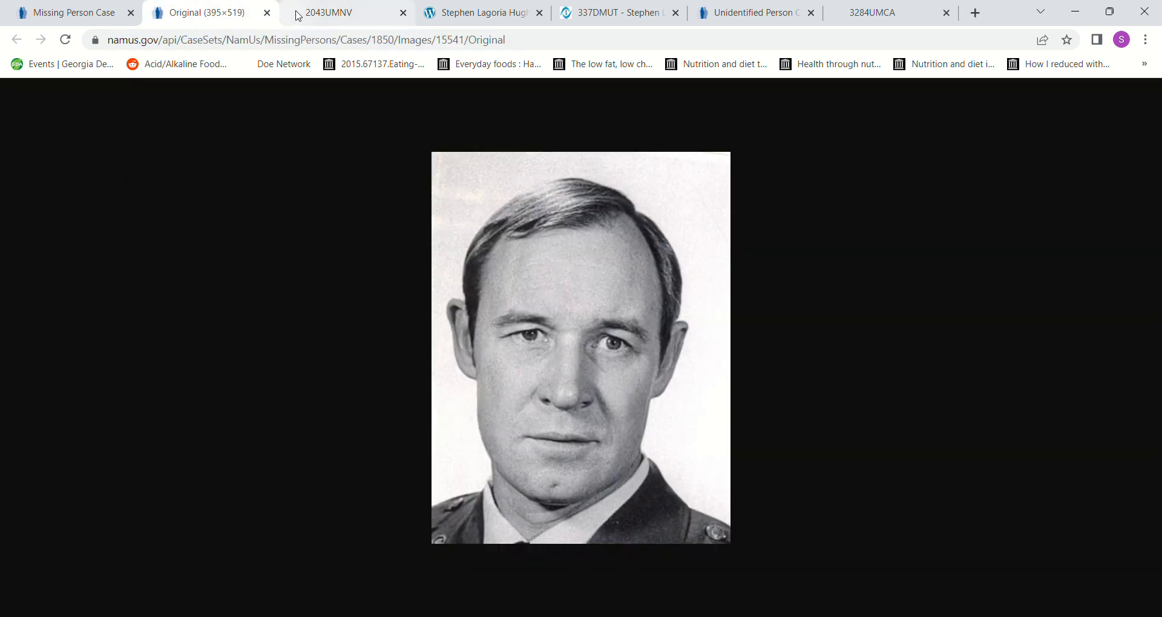
left_click(341, 12)
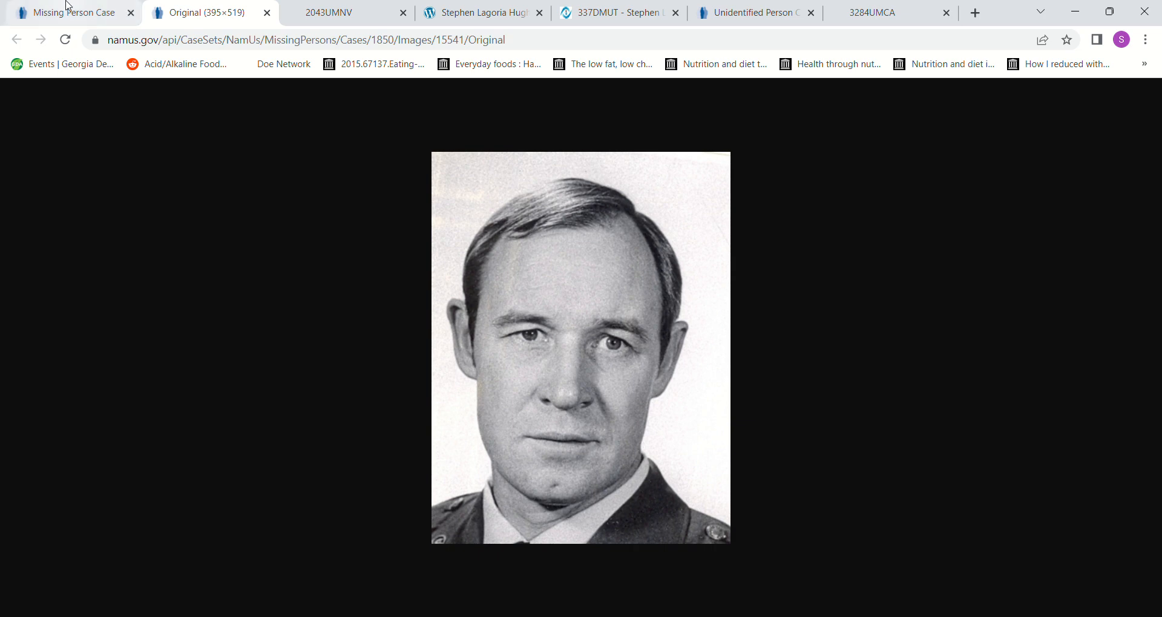
left_click(70, 13)
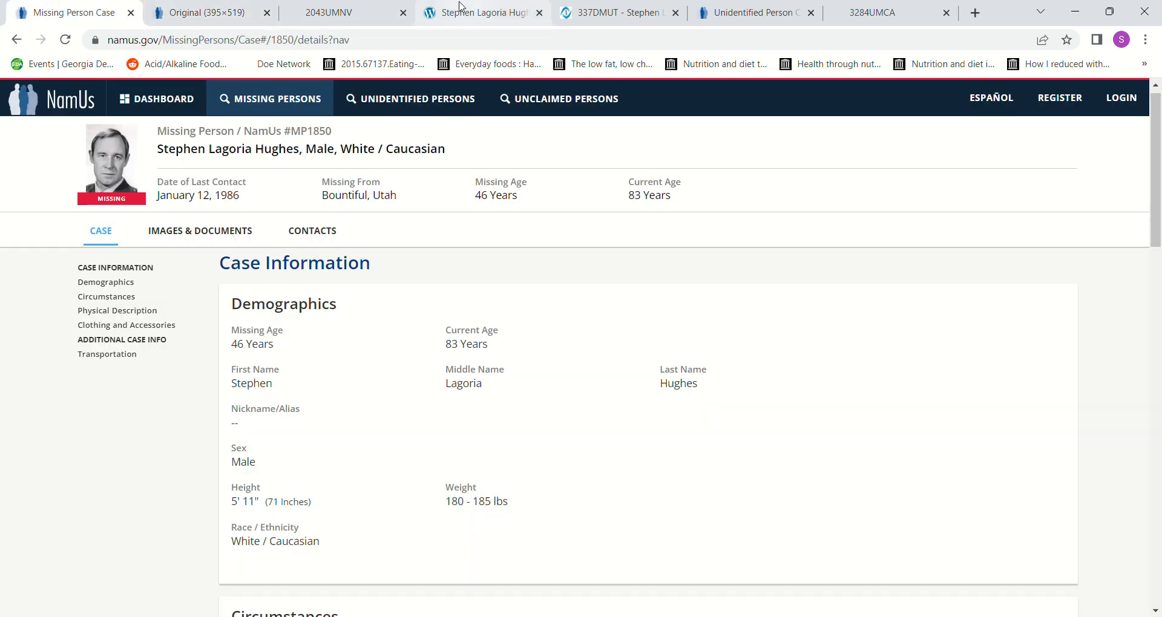
left_click(345, 13)
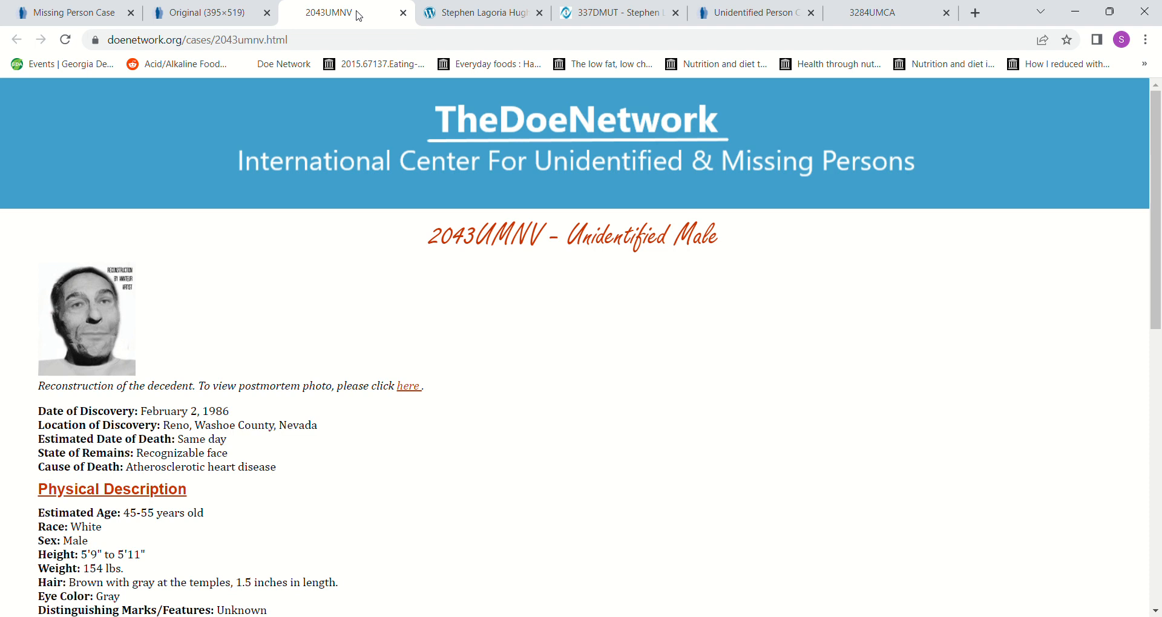
Step: Read Stephen Lagoria Hughes's Charley Project page through his disappearance details and sources
left_click(481, 12)
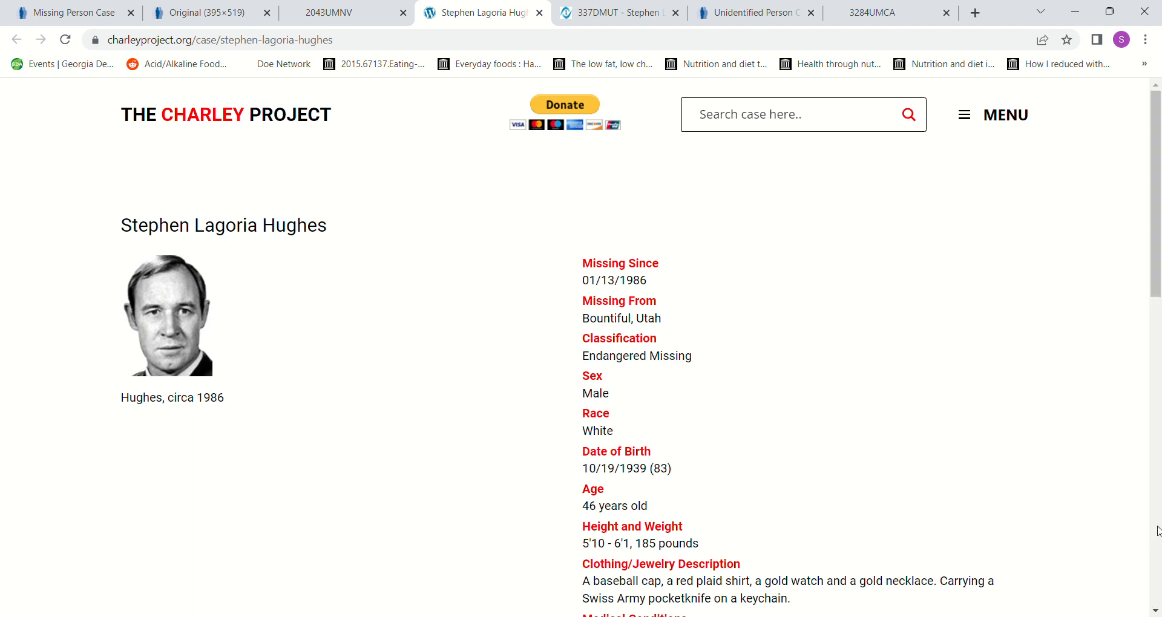
scroll("down", 3)
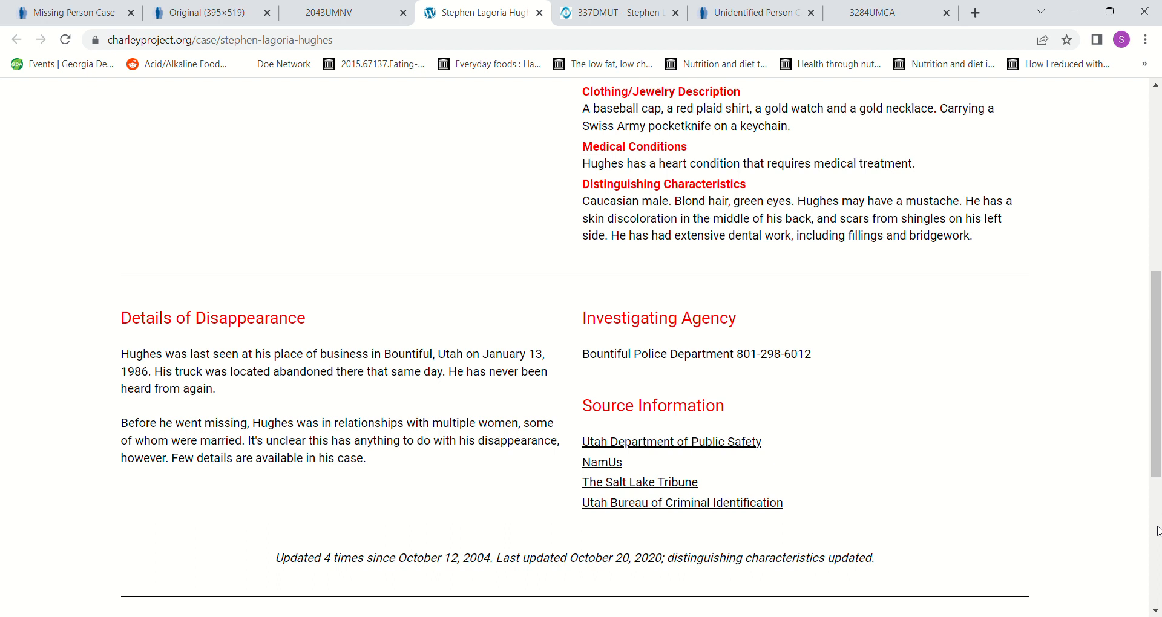
mouse_move(600, 492)
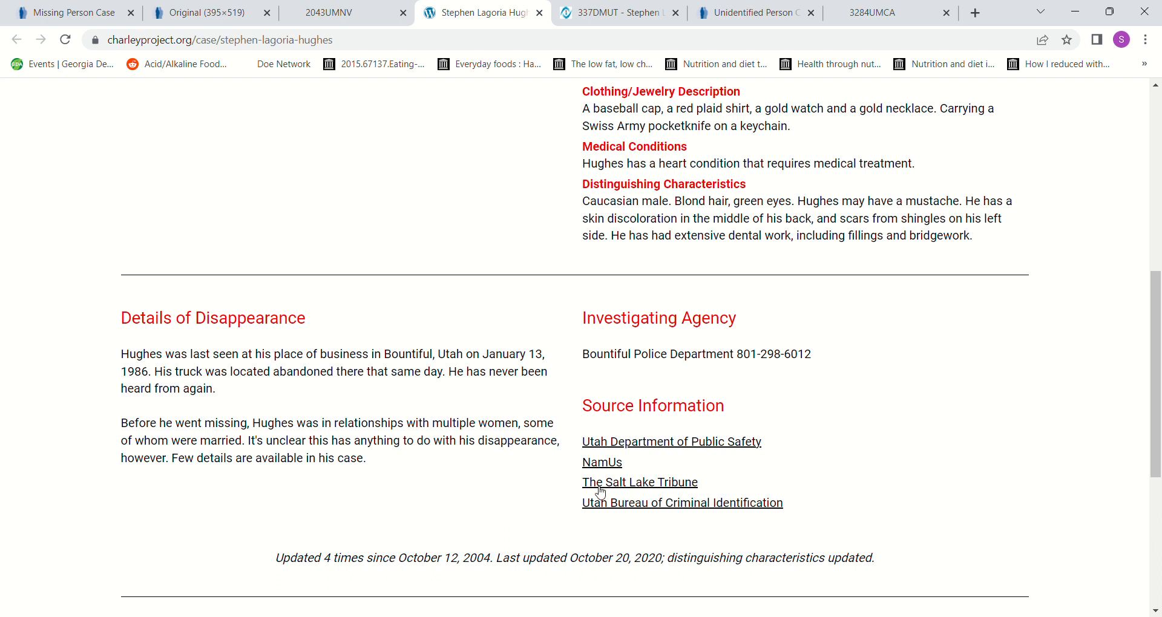
mouse_move(495, 395)
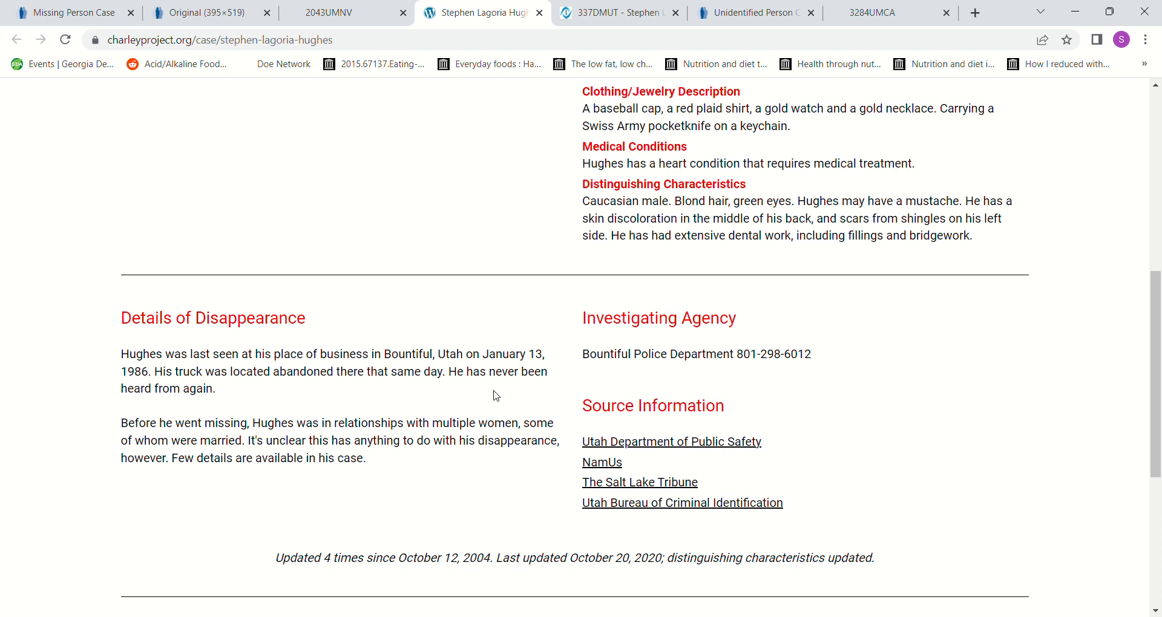
mouse_move(457, 498)
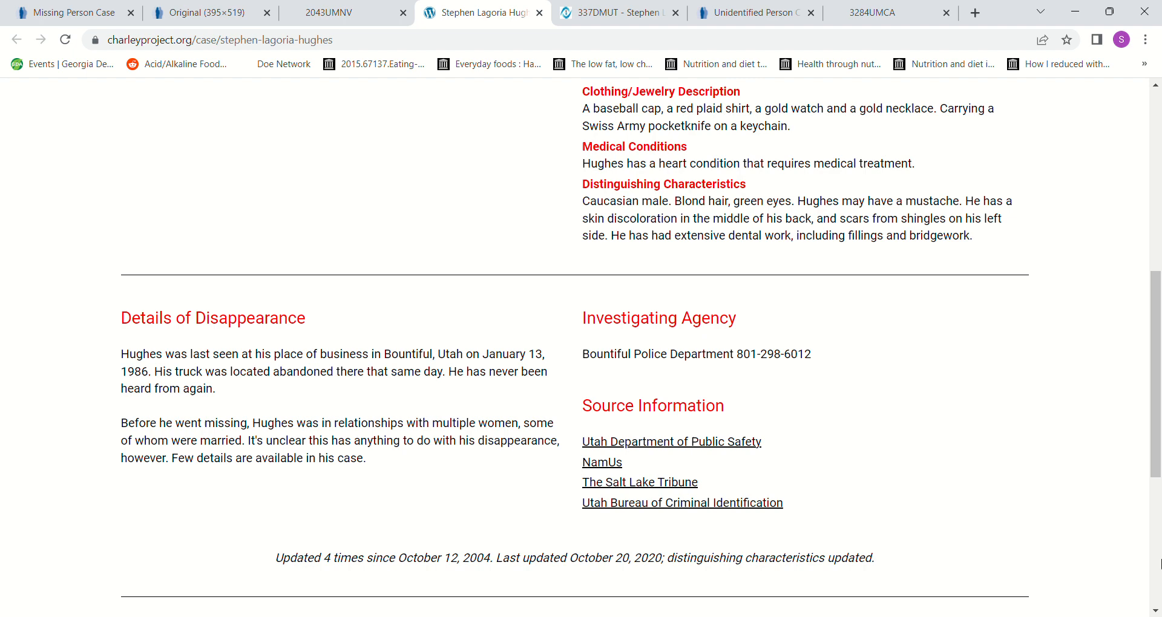
scroll("down", 3)
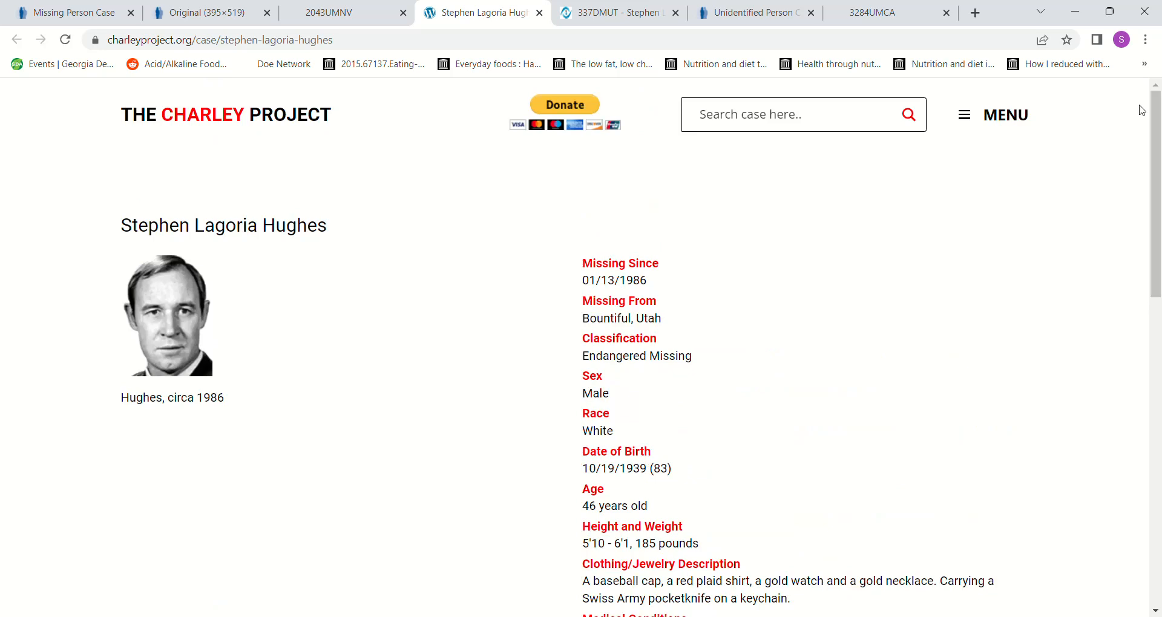
mouse_move(614, 6)
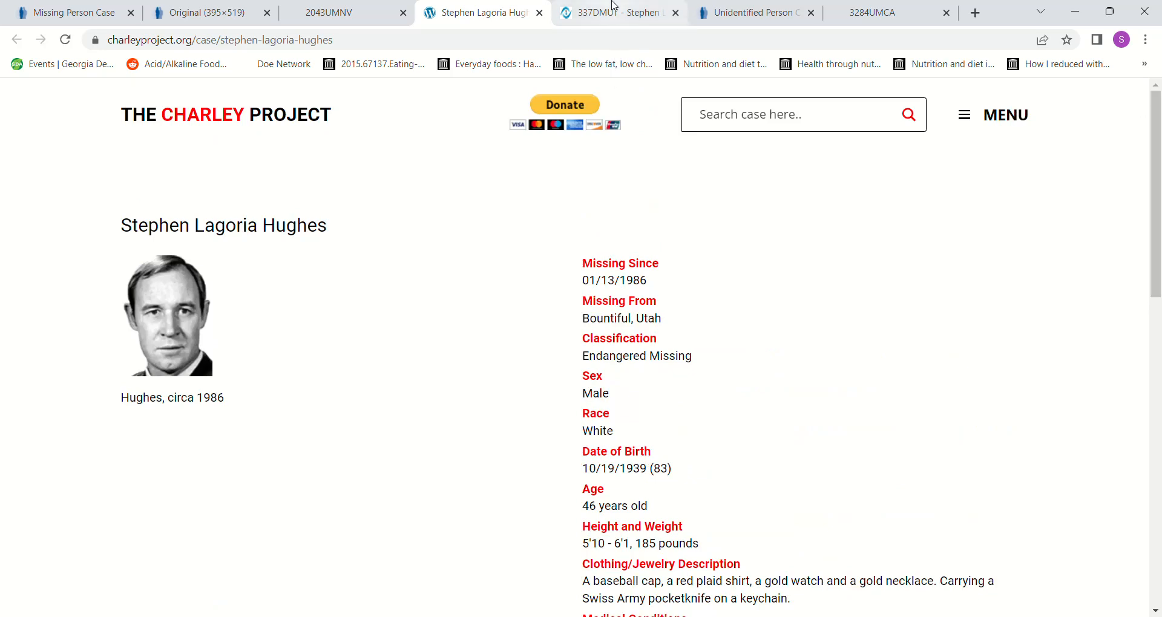
mouse_move(606, 14)
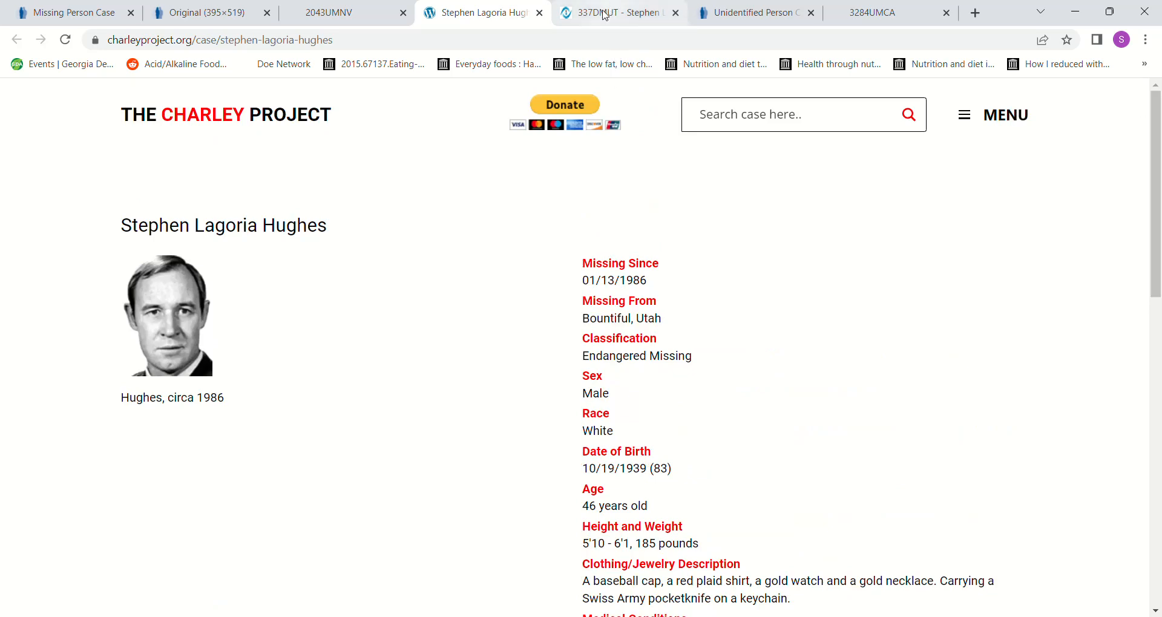
Step: Read the 337DMUT Doe Network page for Stephen Hughes to its admin notes, then return to top
left_click(619, 13)
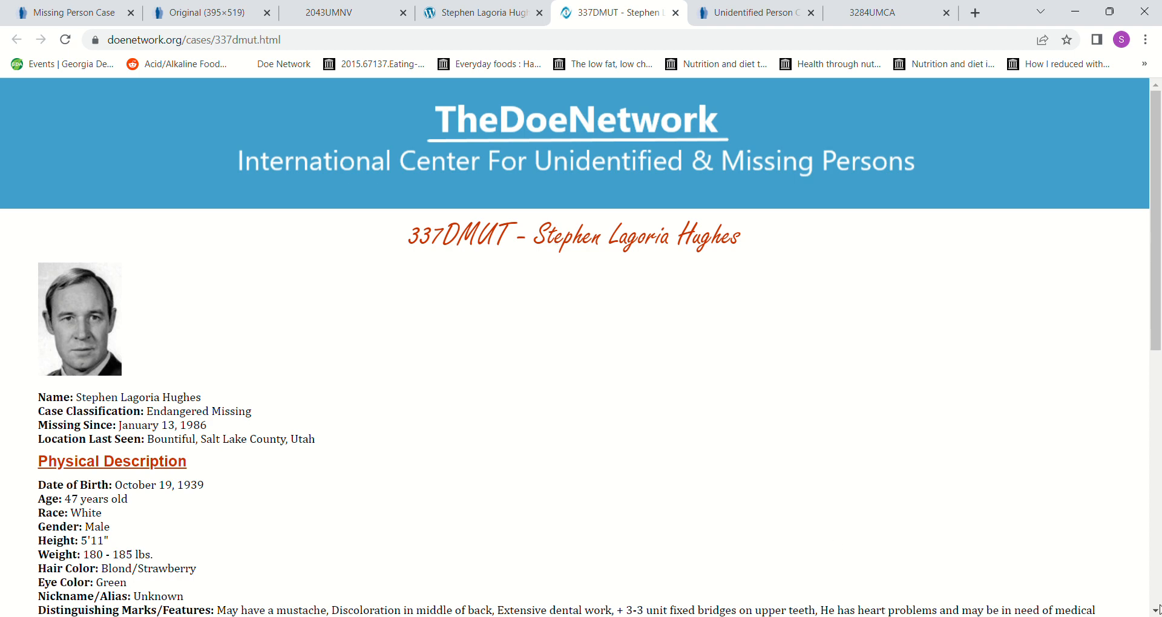
scroll("down", 3)
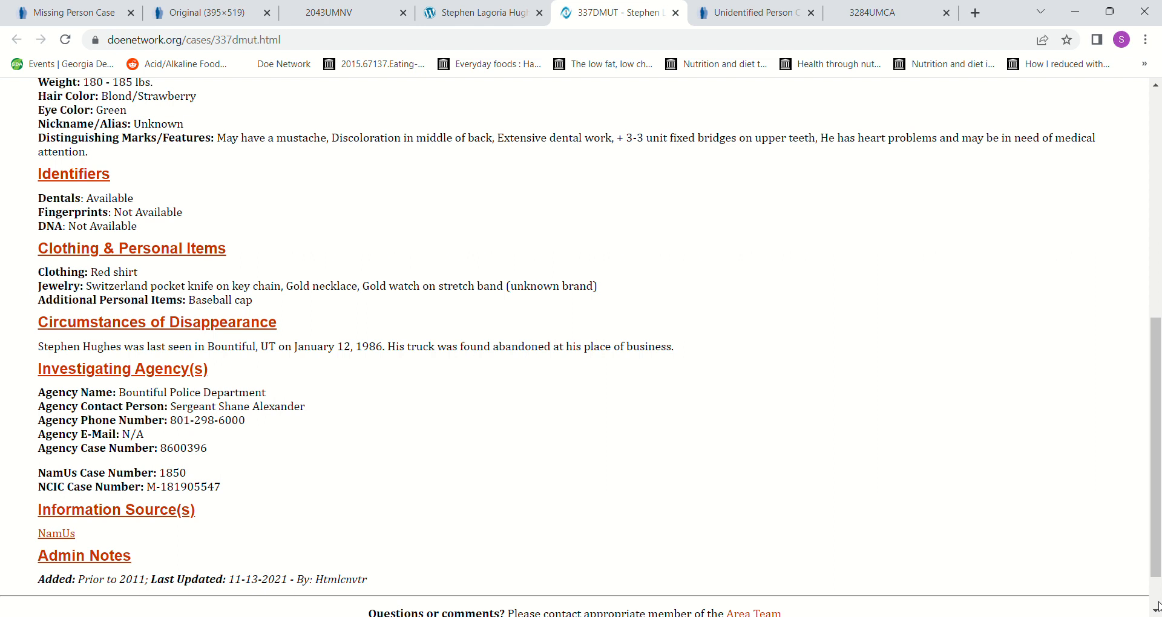
scroll("down", 3)
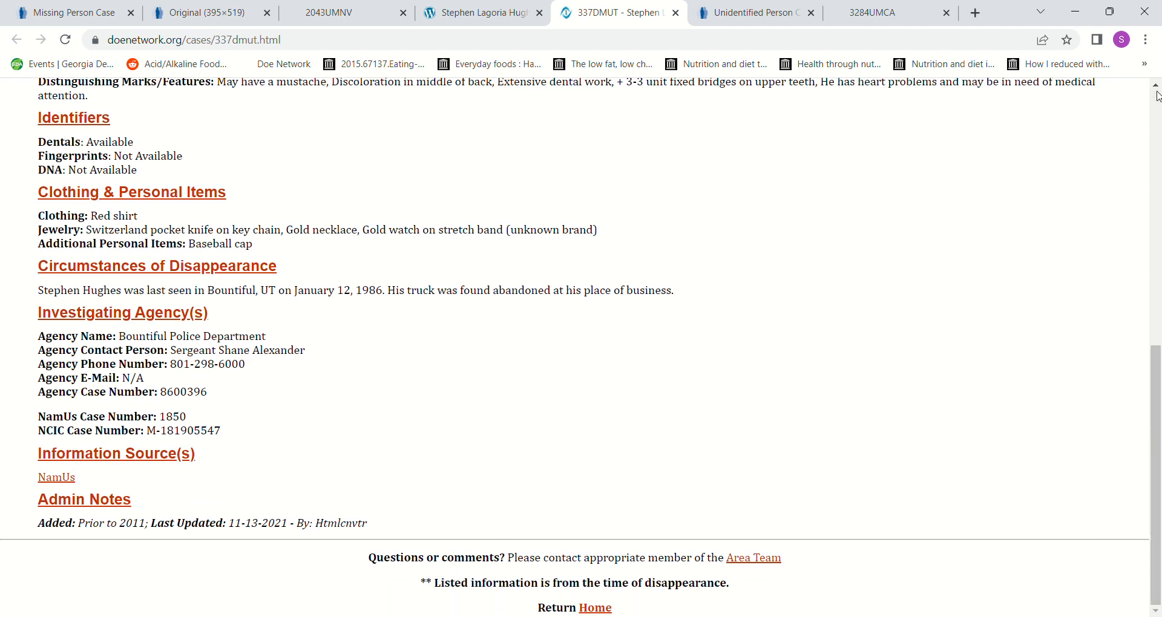
scroll("up", 3)
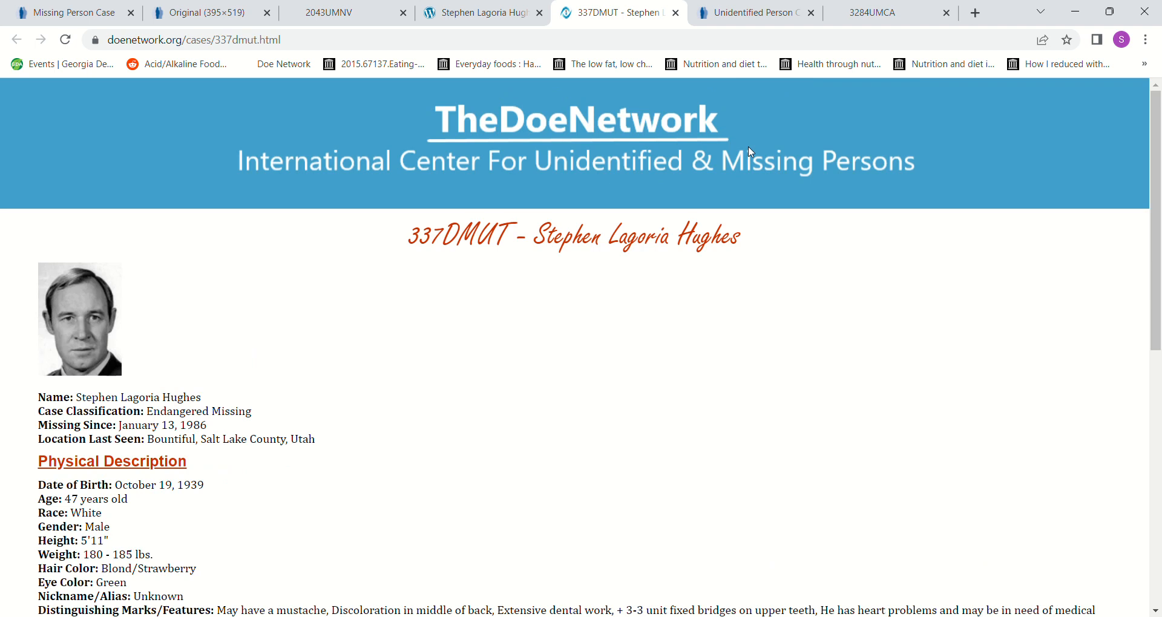
Step: Read the Doe Network 2043UMNV page for the Reno unidentified male through its agencies
left_click(344, 12)
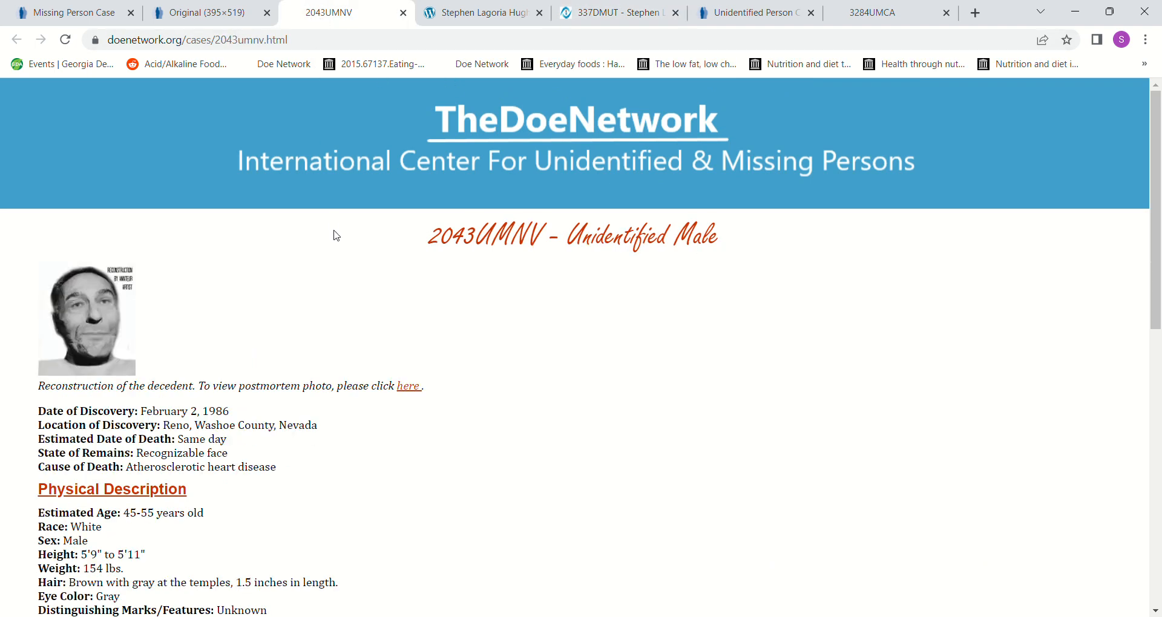
mouse_move(379, 300)
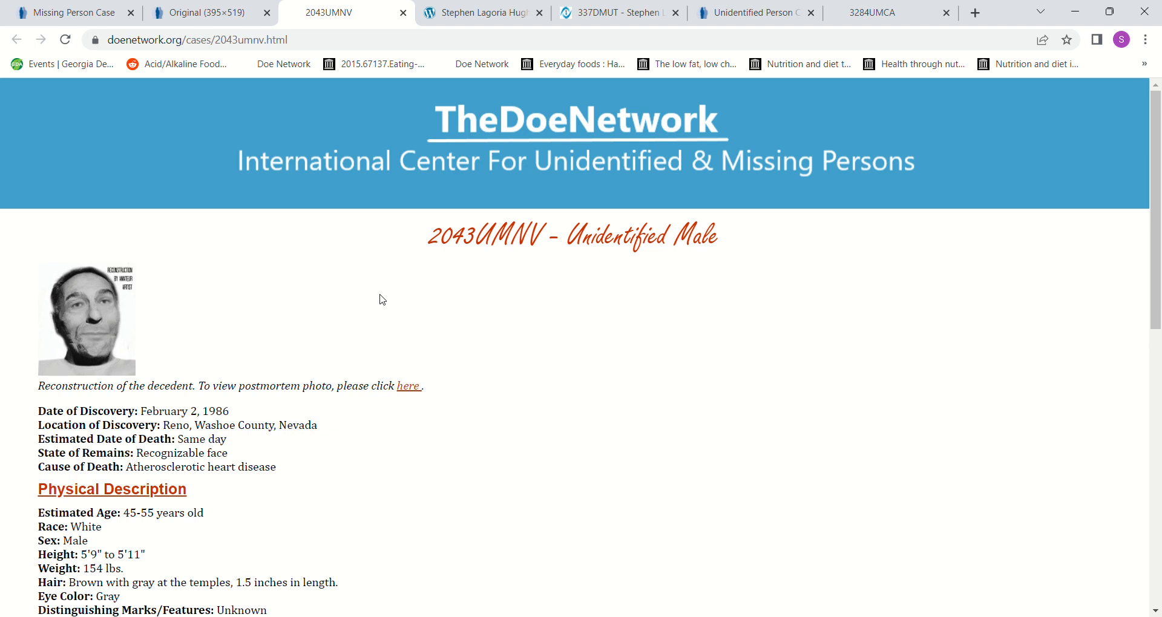
mouse_move(581, 406)
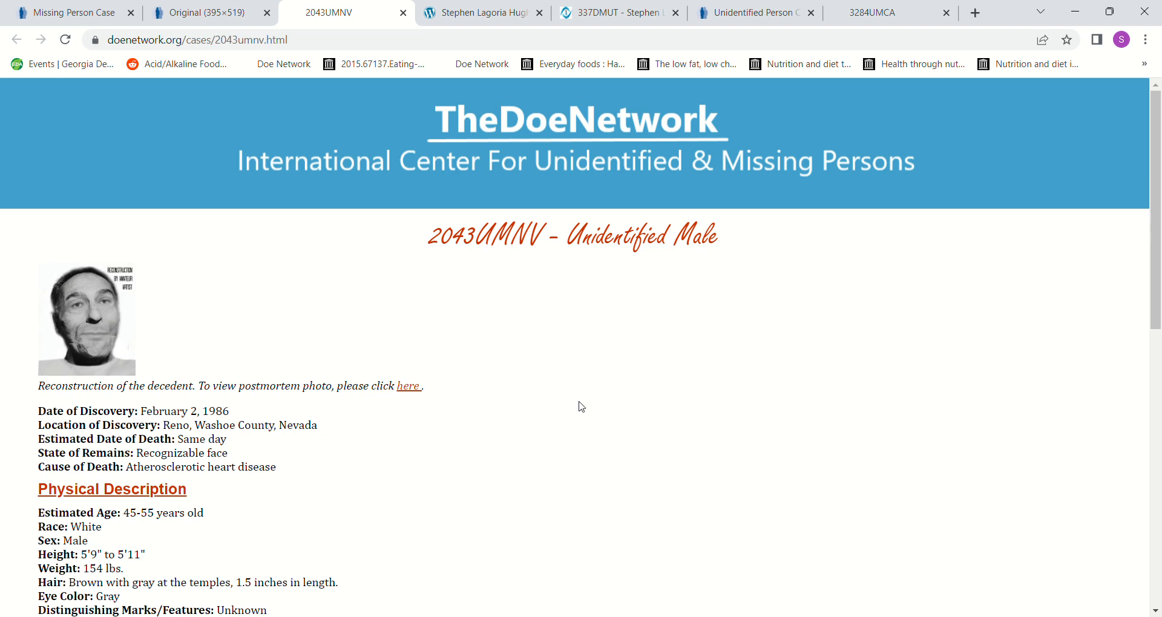
mouse_move(564, 431)
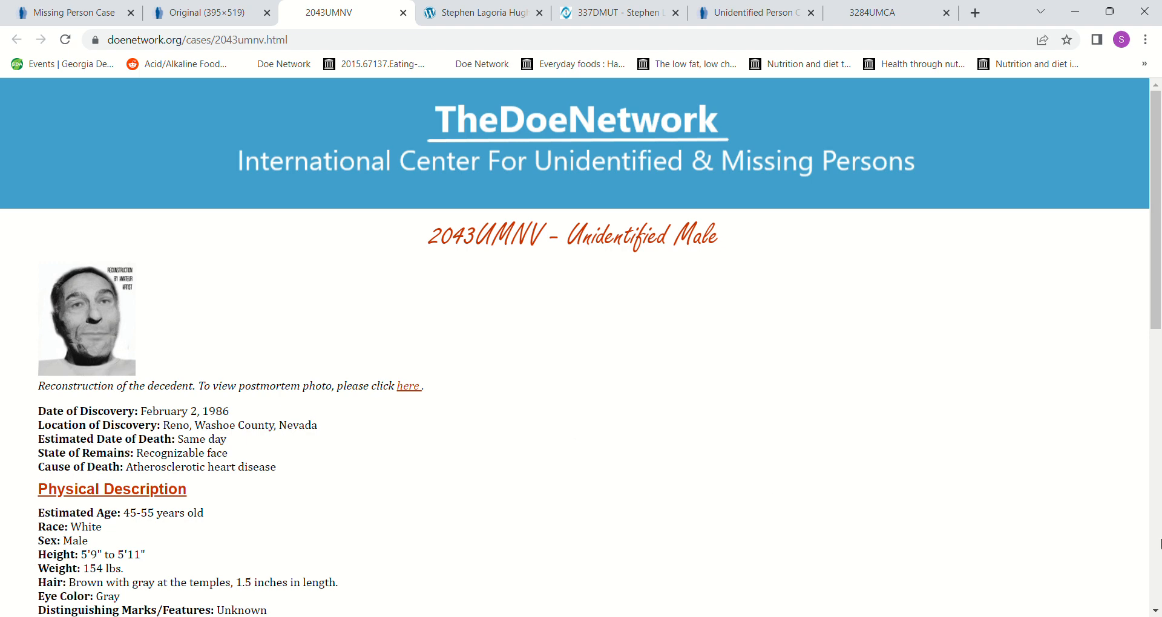
scroll("down", 3)
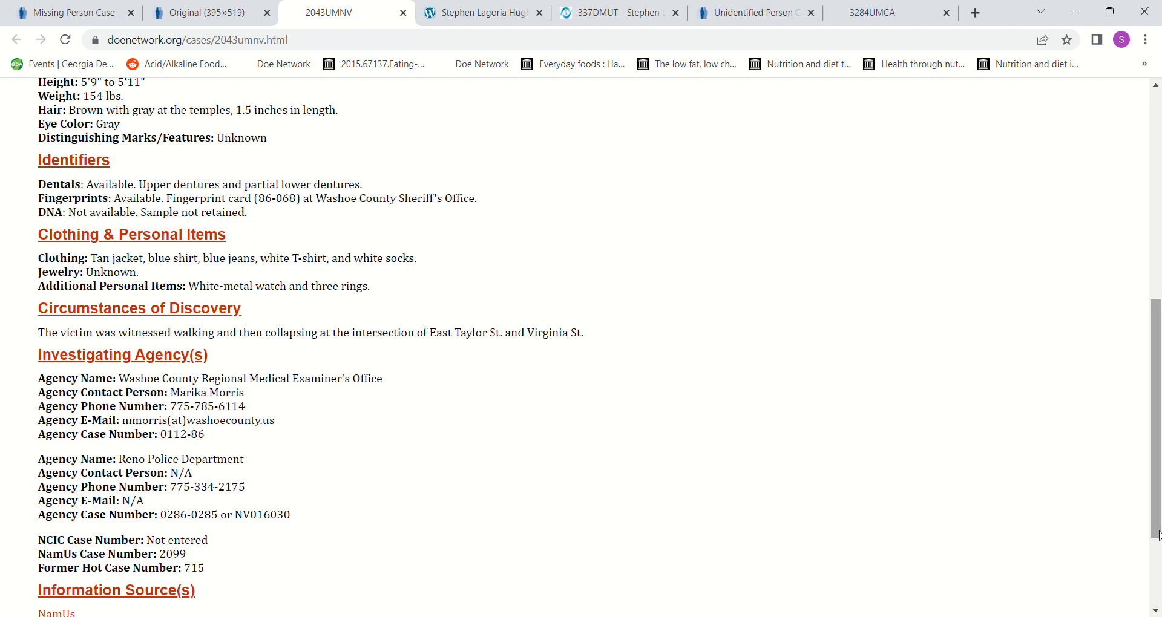
scroll("down", 3)
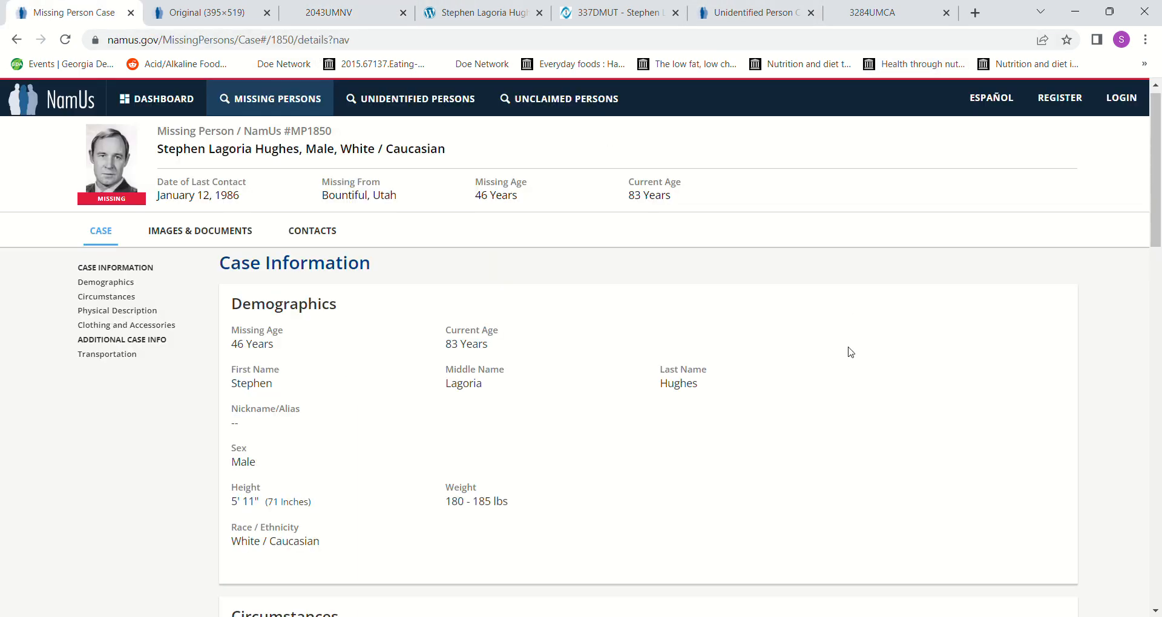
scroll("down", 3)
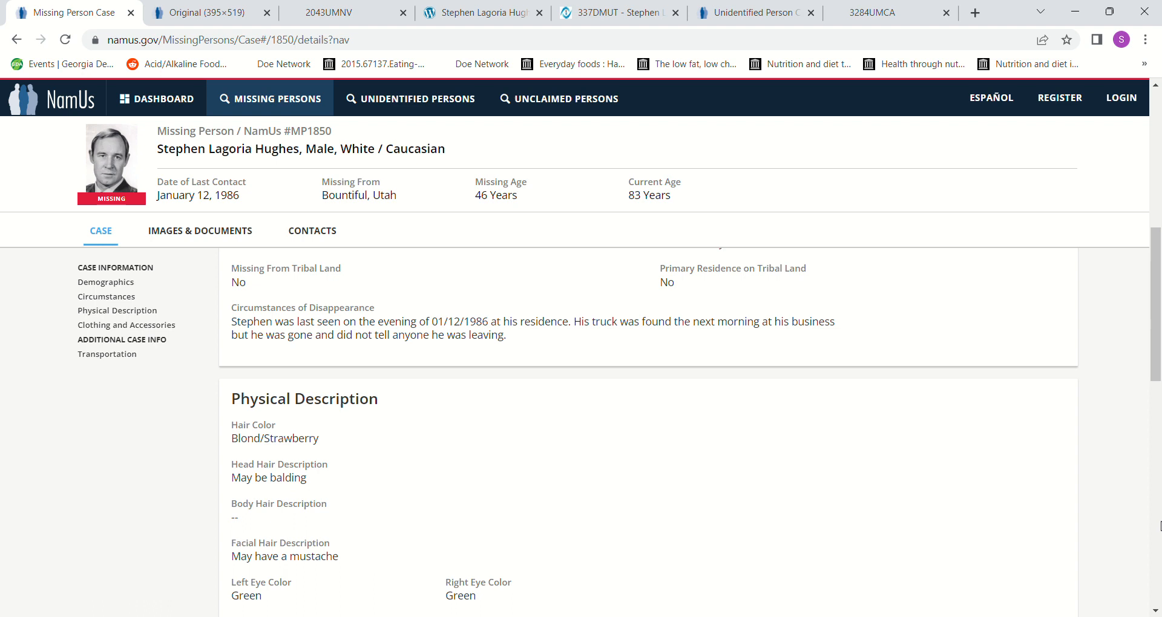
scroll("down", 3)
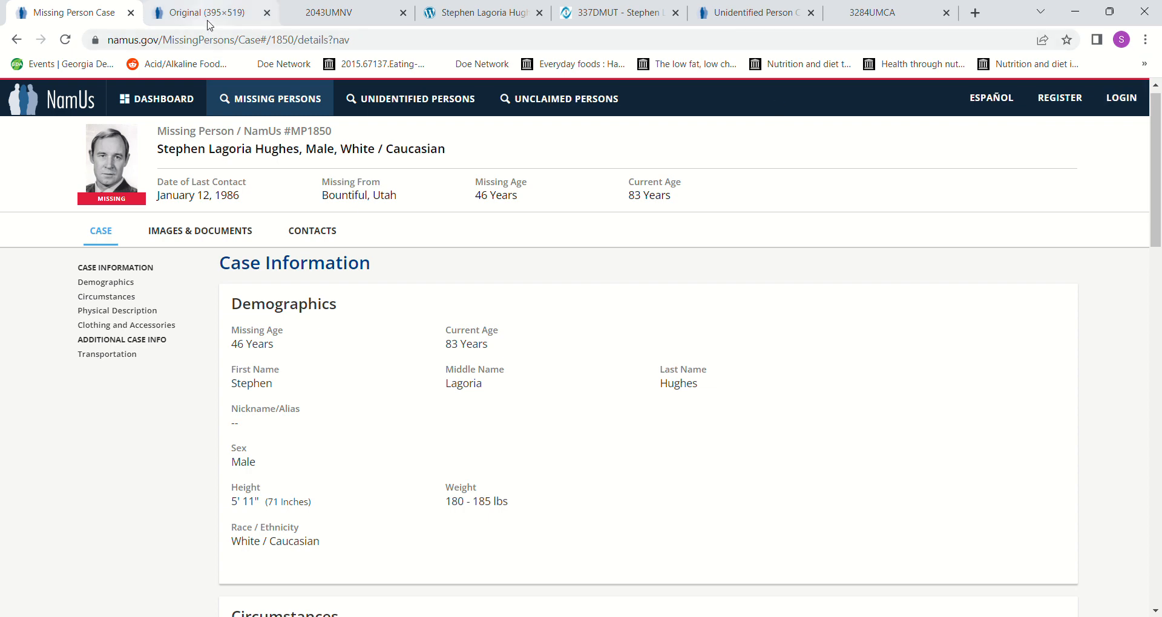
left_click(201, 12)
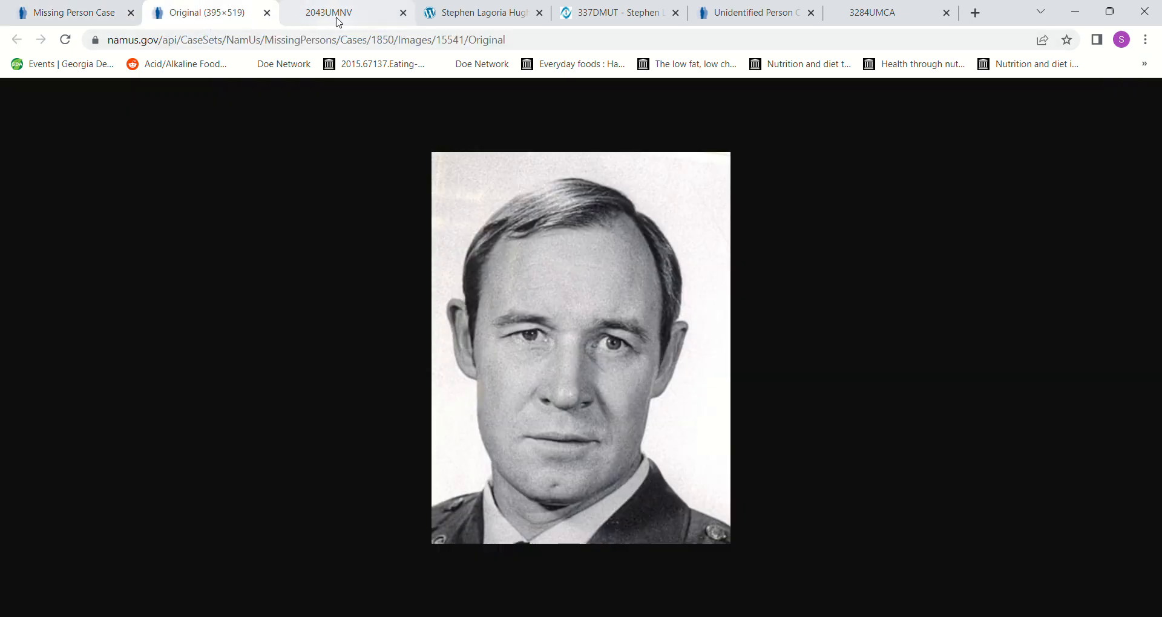
left_click(349, 13)
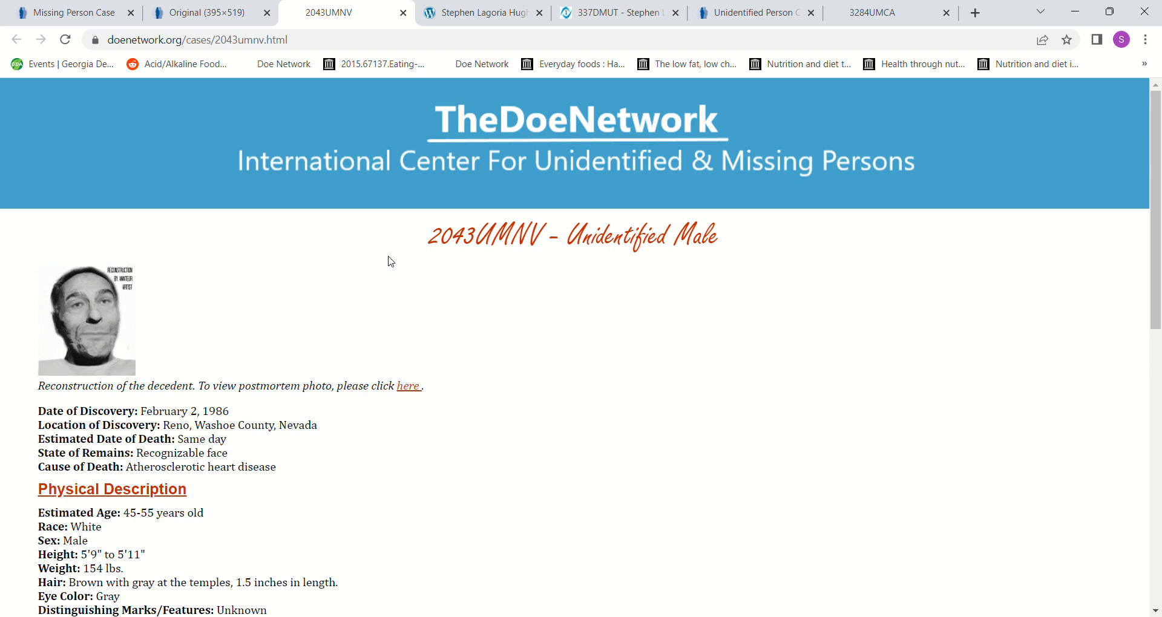
Step: Read NamUs case UP2099, the man found in Reno in 1986, down to clothing and jewelry
left_click(750, 13)
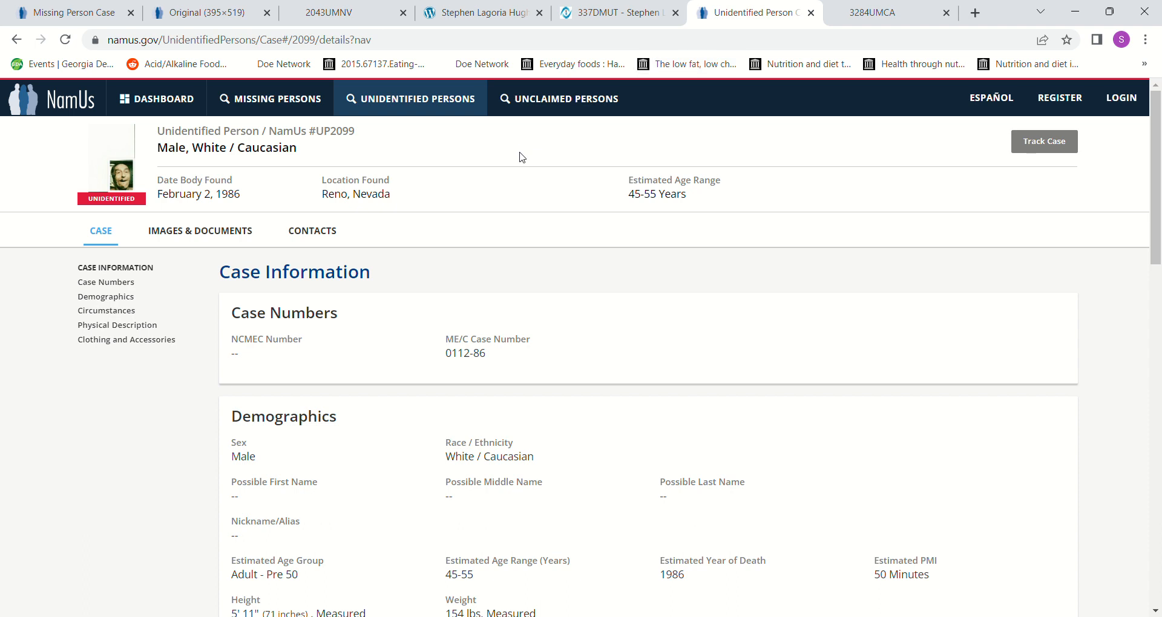
mouse_move(523, 172)
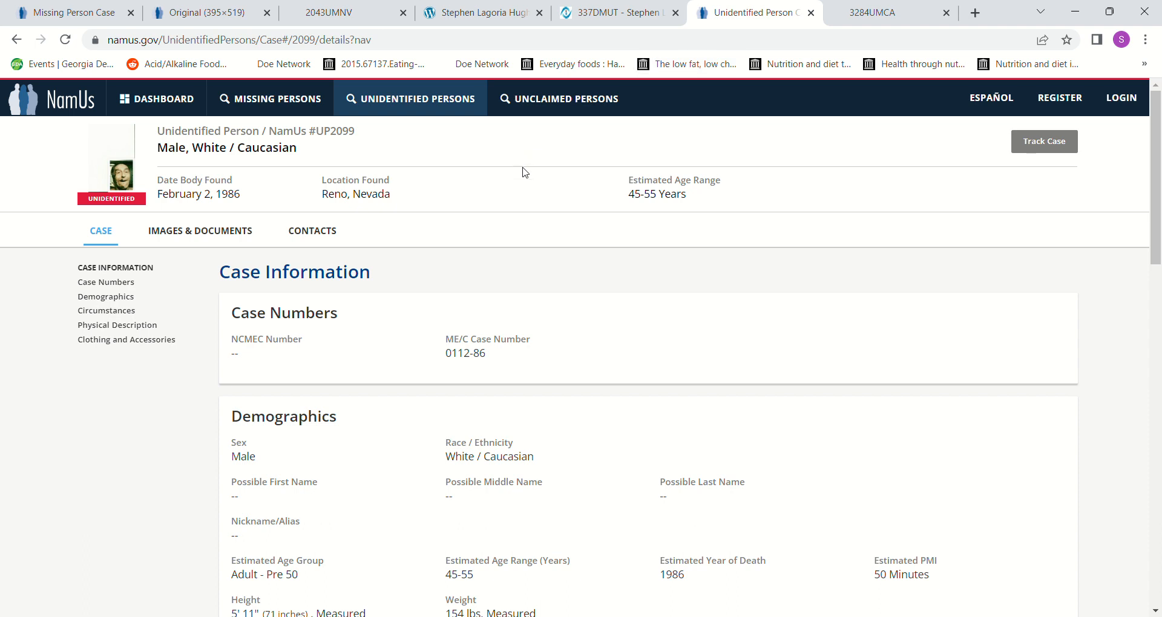
mouse_move(1155, 609)
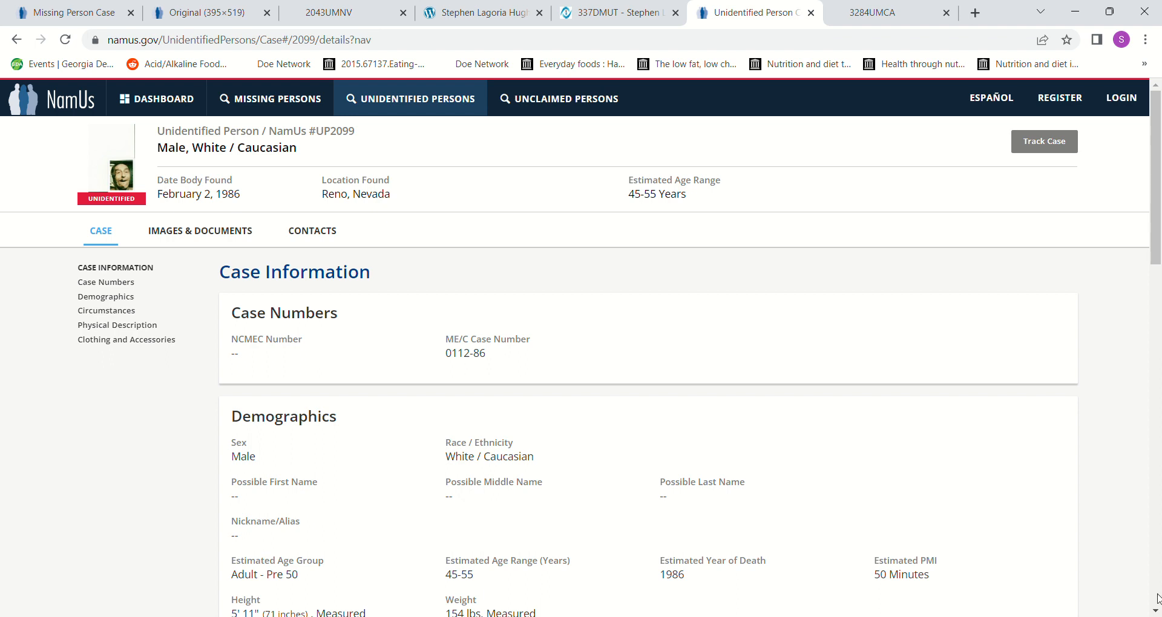
scroll("down", 3)
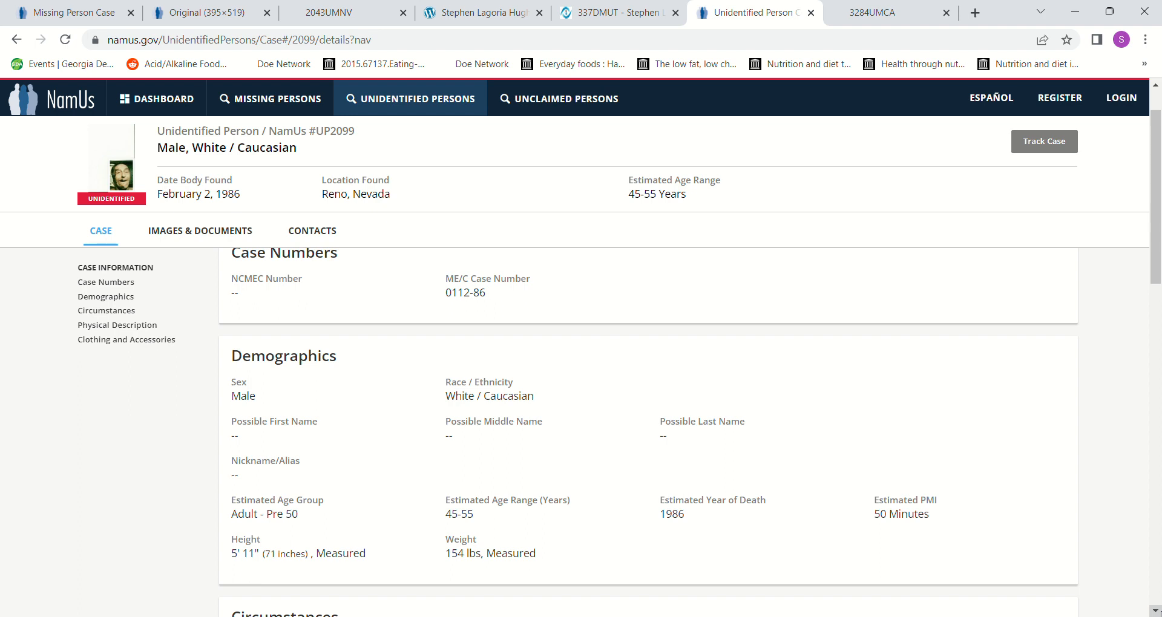
scroll("down", 3)
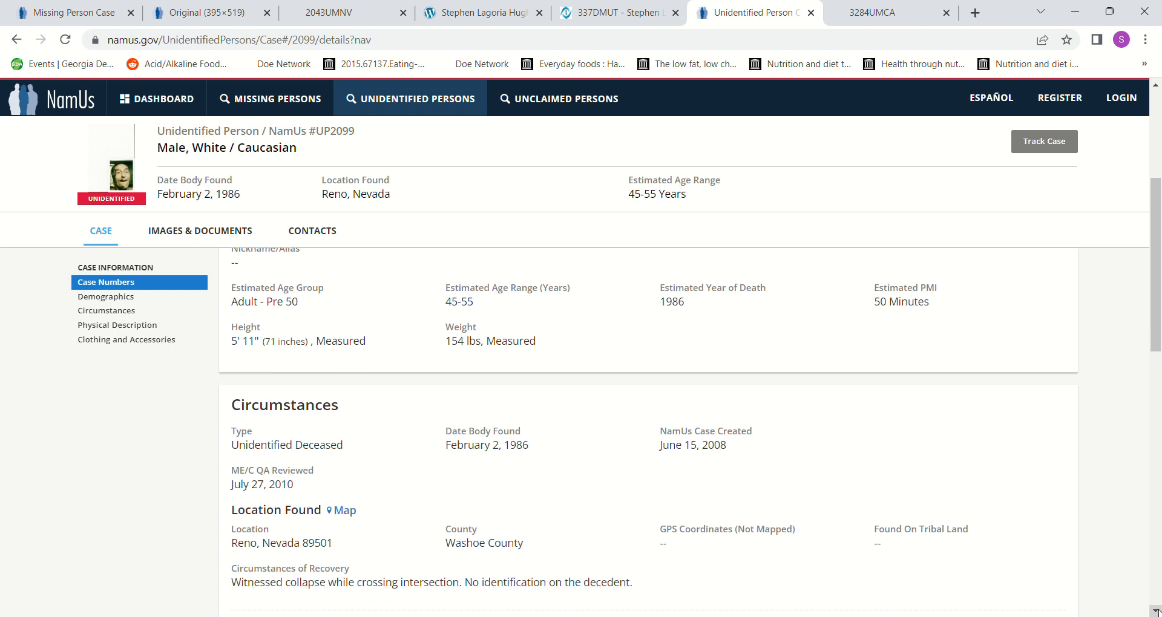
scroll("down", 3)
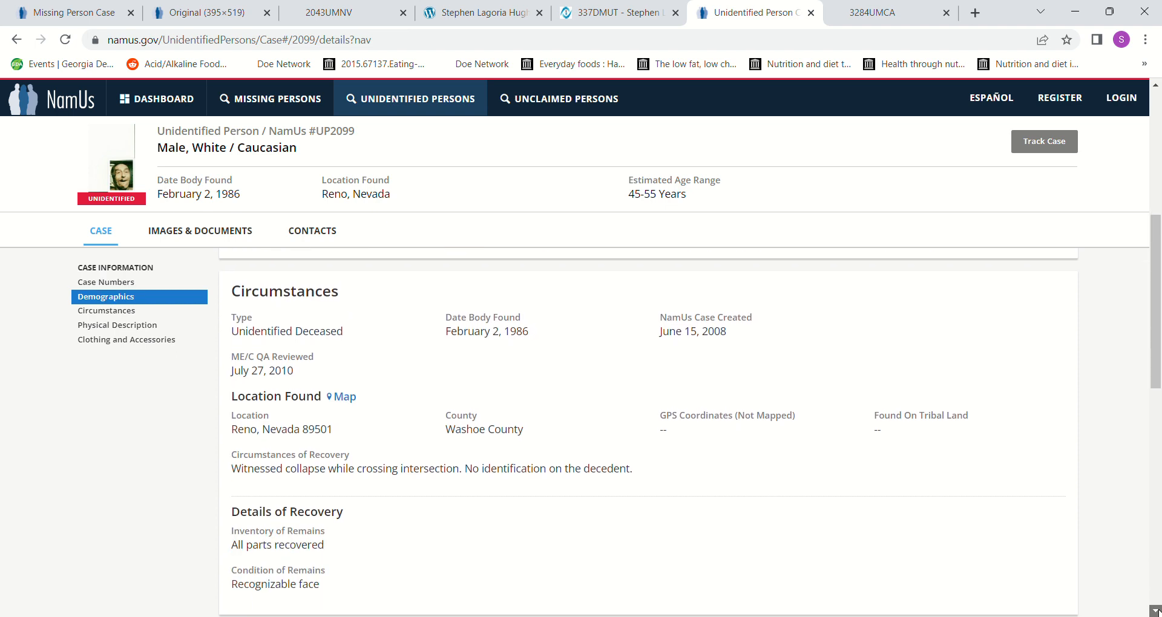
scroll("down", 3)
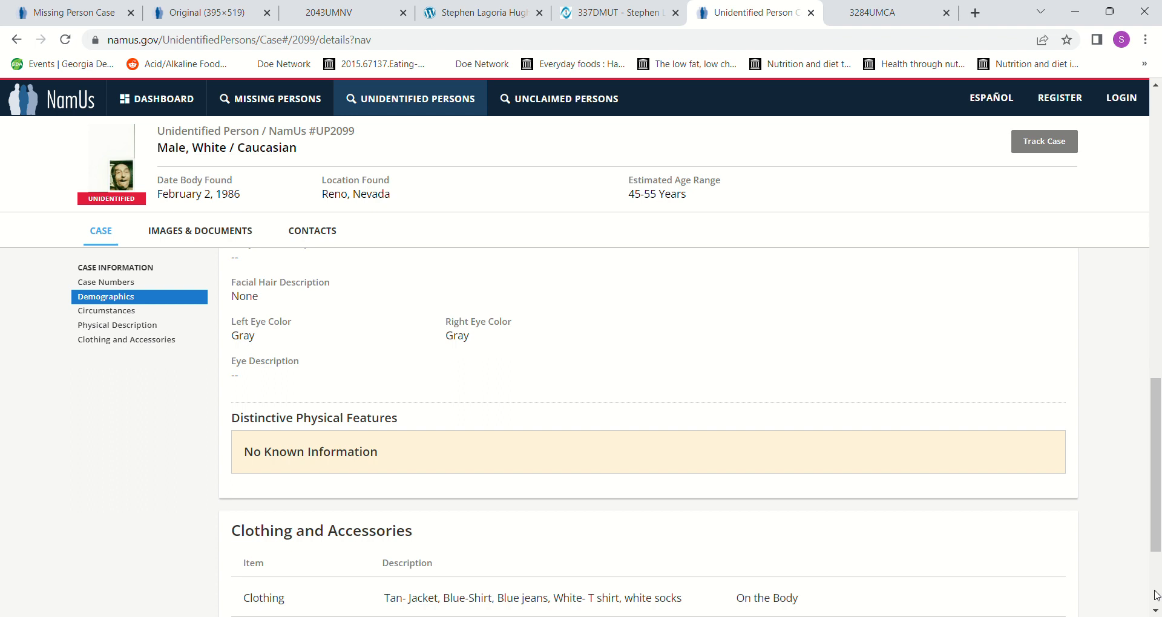
left_click(106, 311)
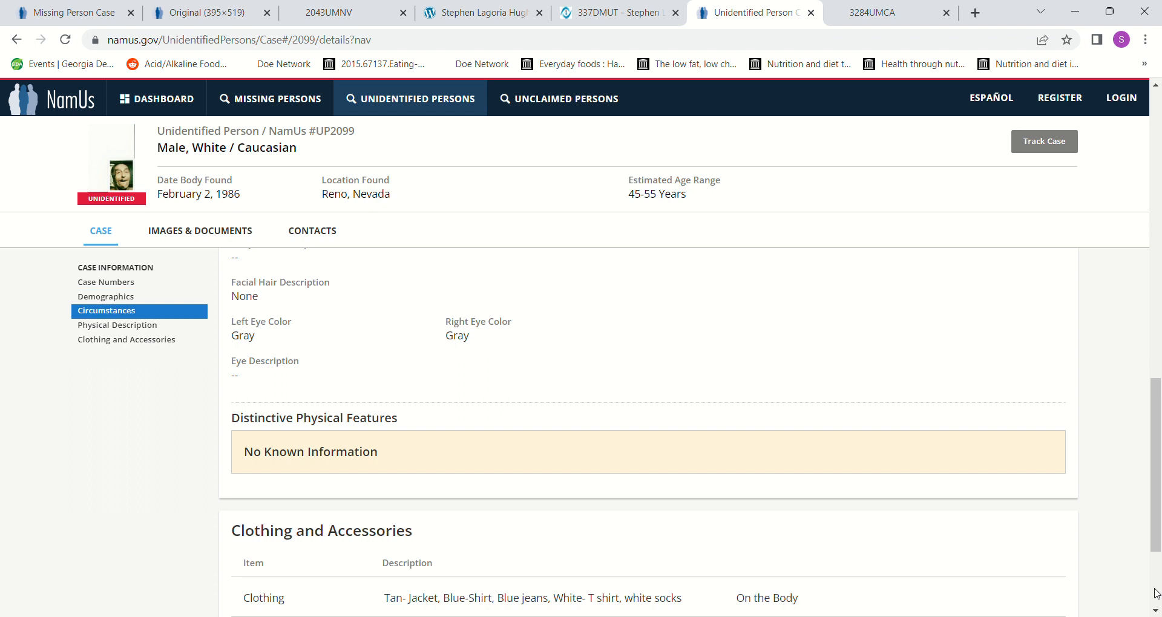
scroll("down", 3)
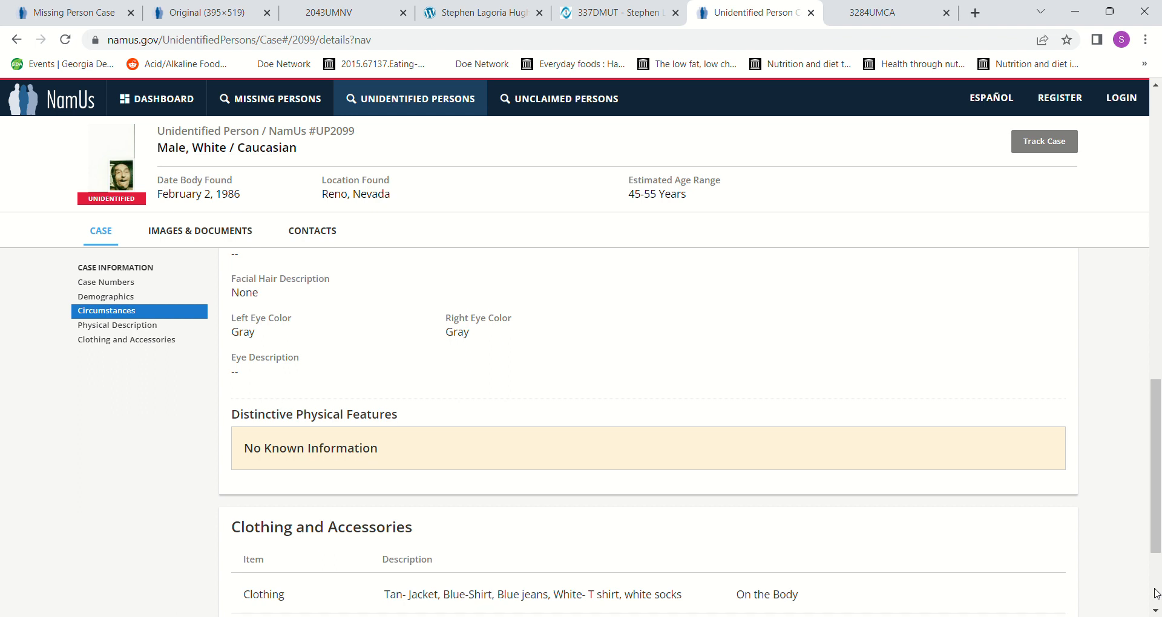
left_click(116, 324)
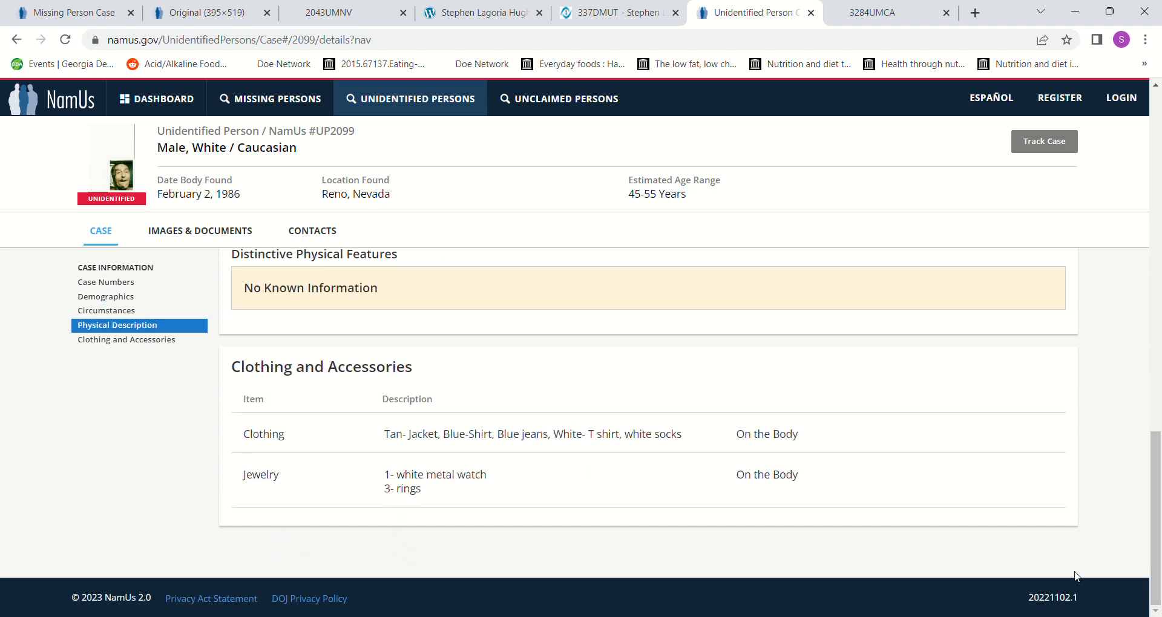
mouse_move(1143, 165)
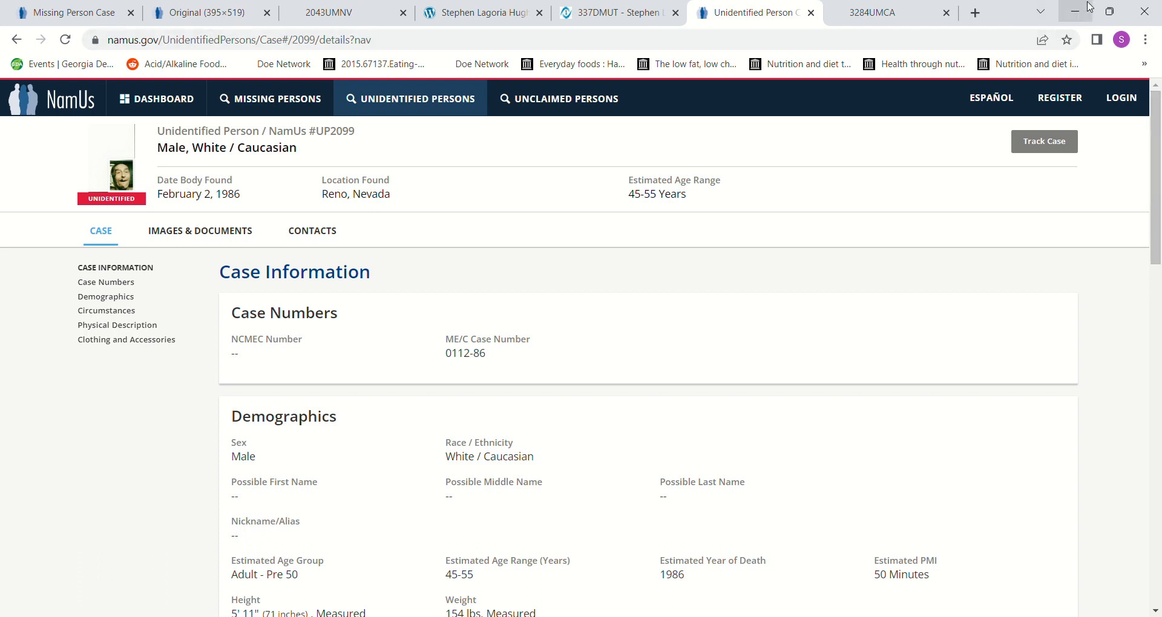
mouse_move(914, 273)
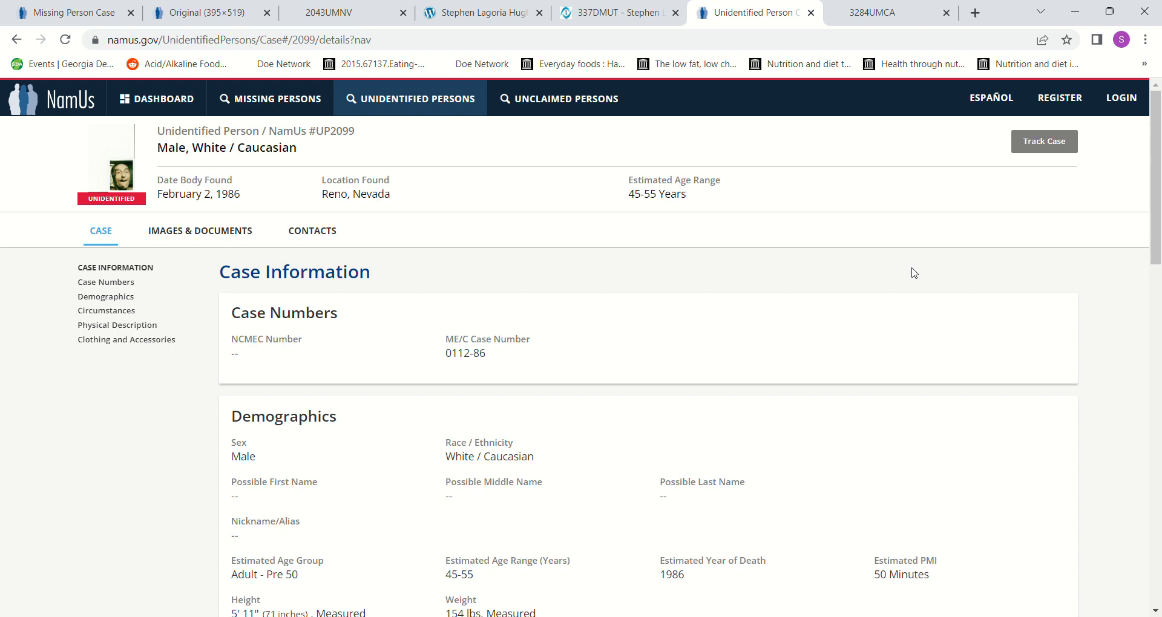
Step: Read the 3284UMCA Doe Network page for the 1986 Los Angeles man down to Admin Notes
left_click(873, 13)
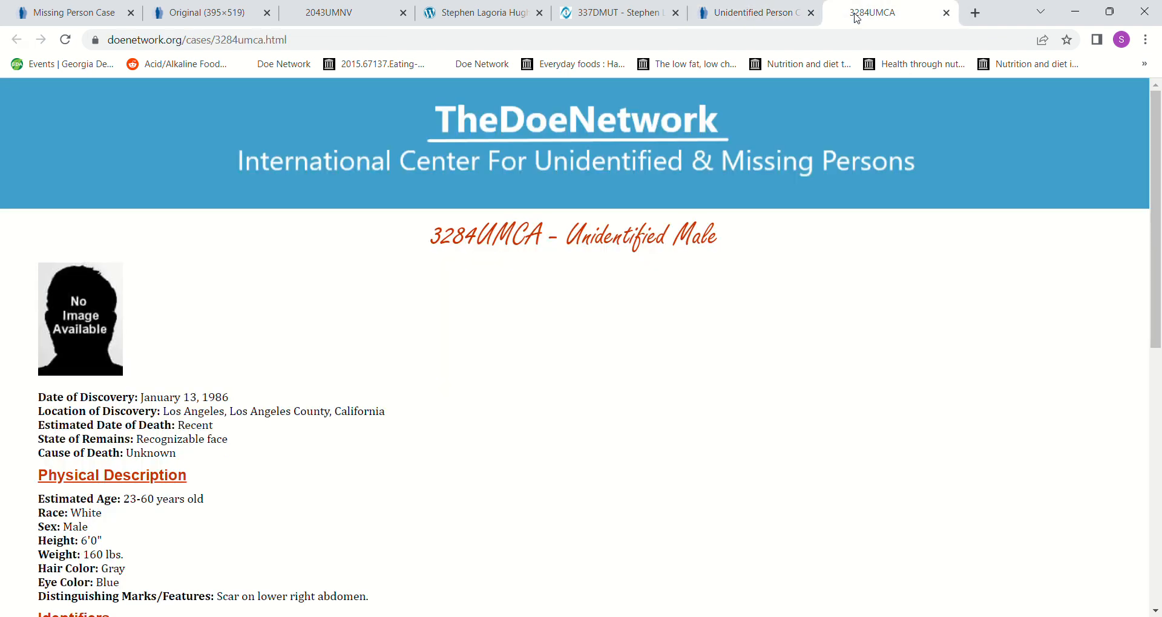
mouse_move(491, 359)
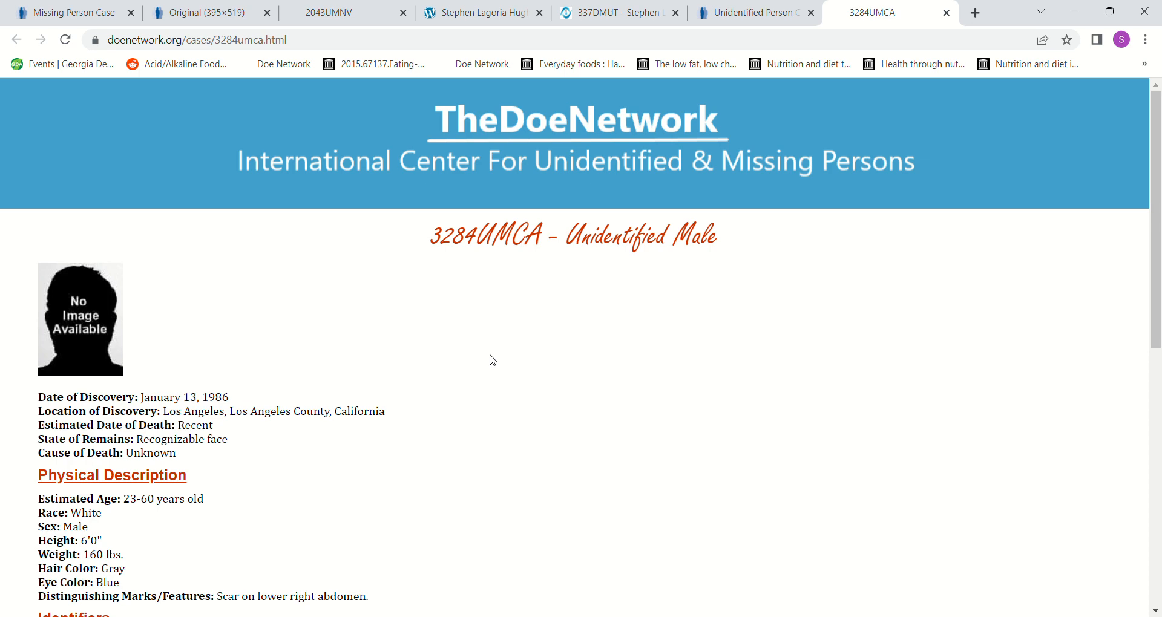
mouse_move(1033, 525)
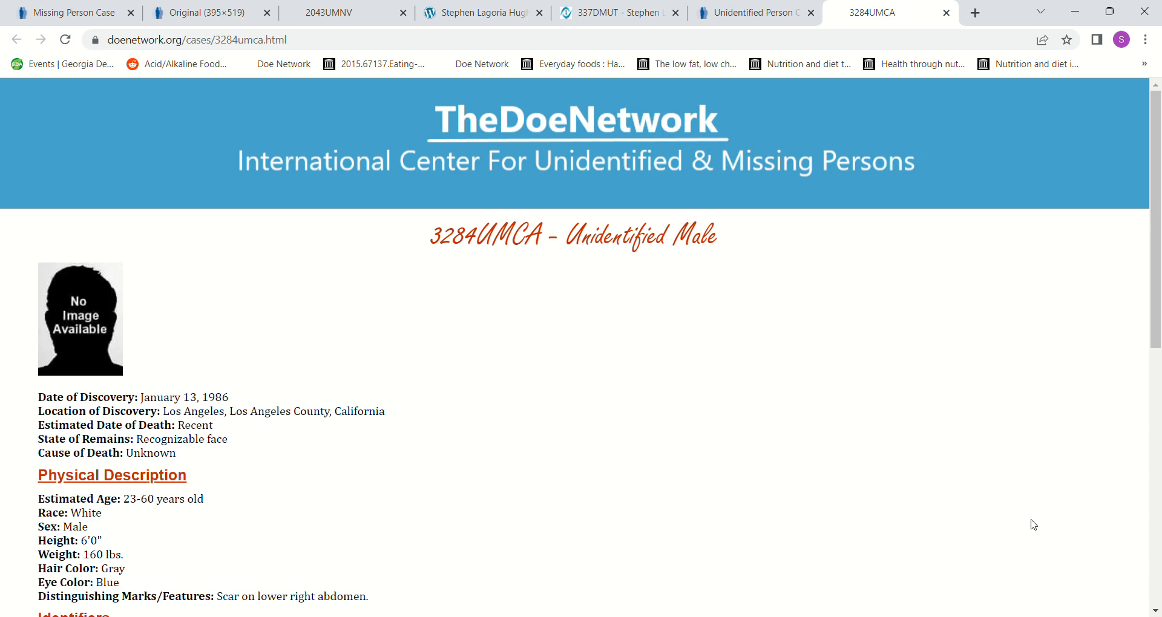
mouse_move(1153, 574)
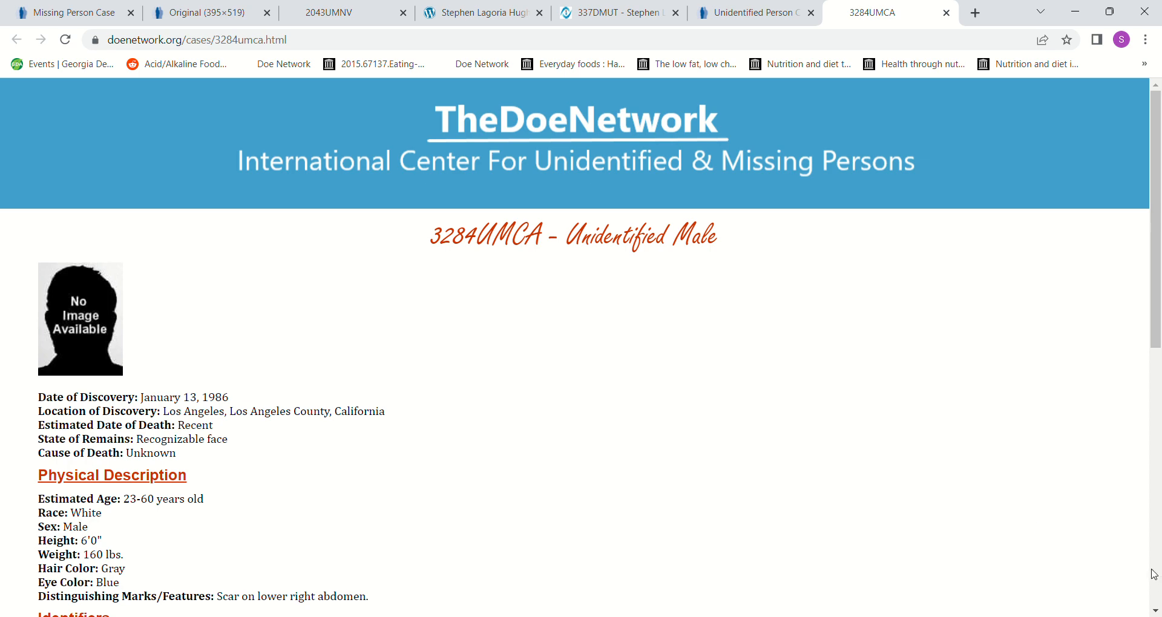
scroll("down", 3)
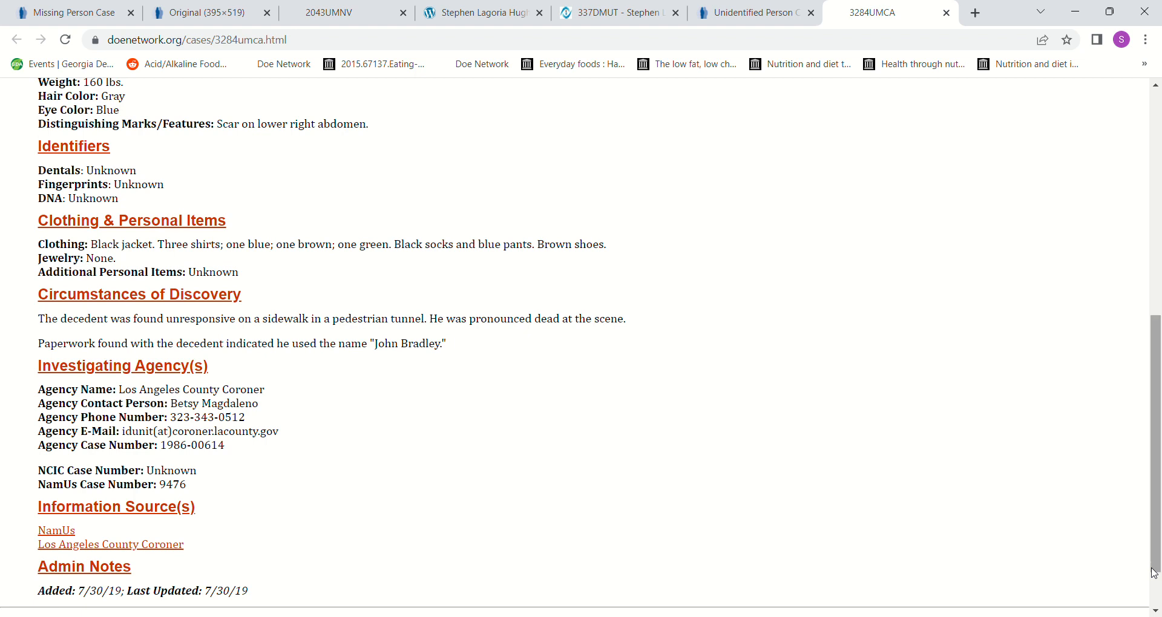
mouse_move(762, 429)
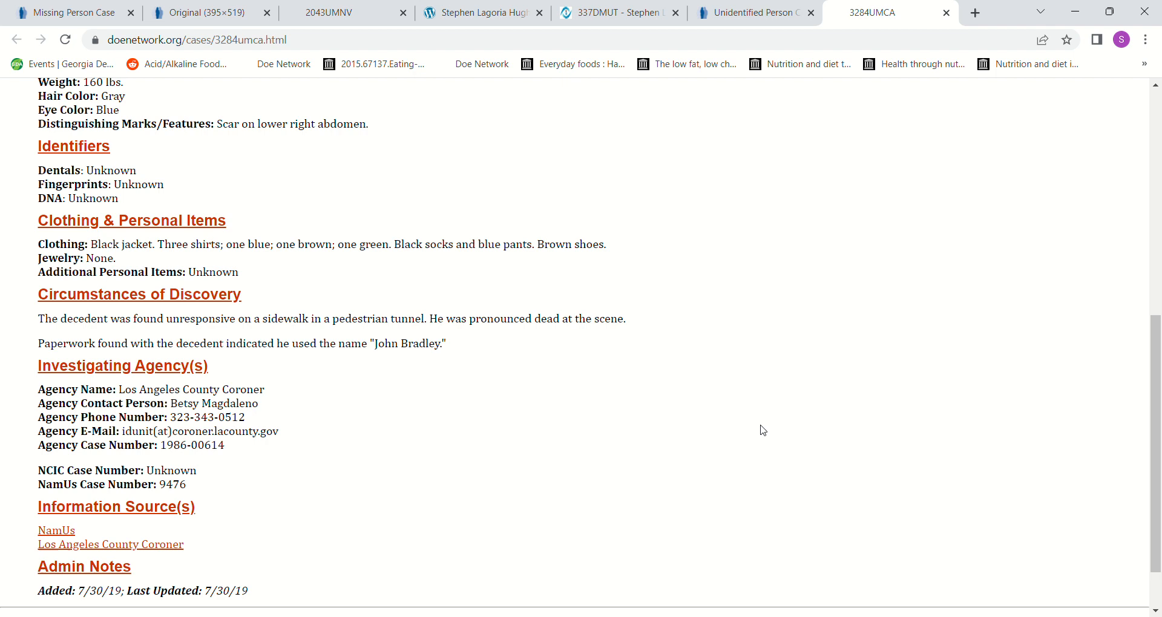
mouse_move(443, 276)
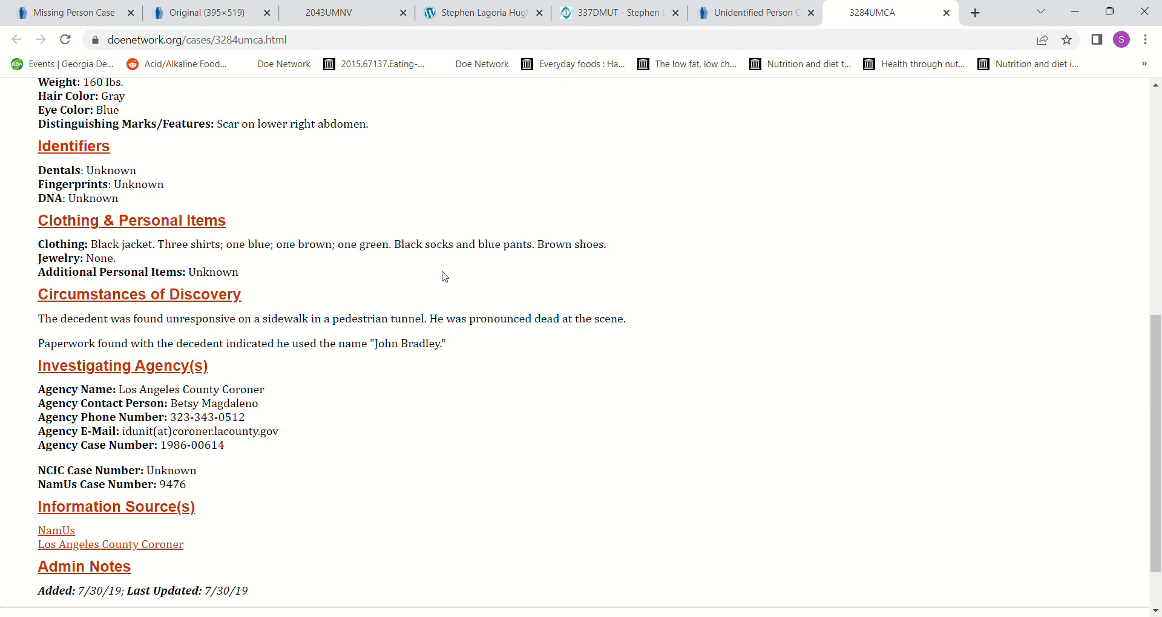
mouse_move(298, 405)
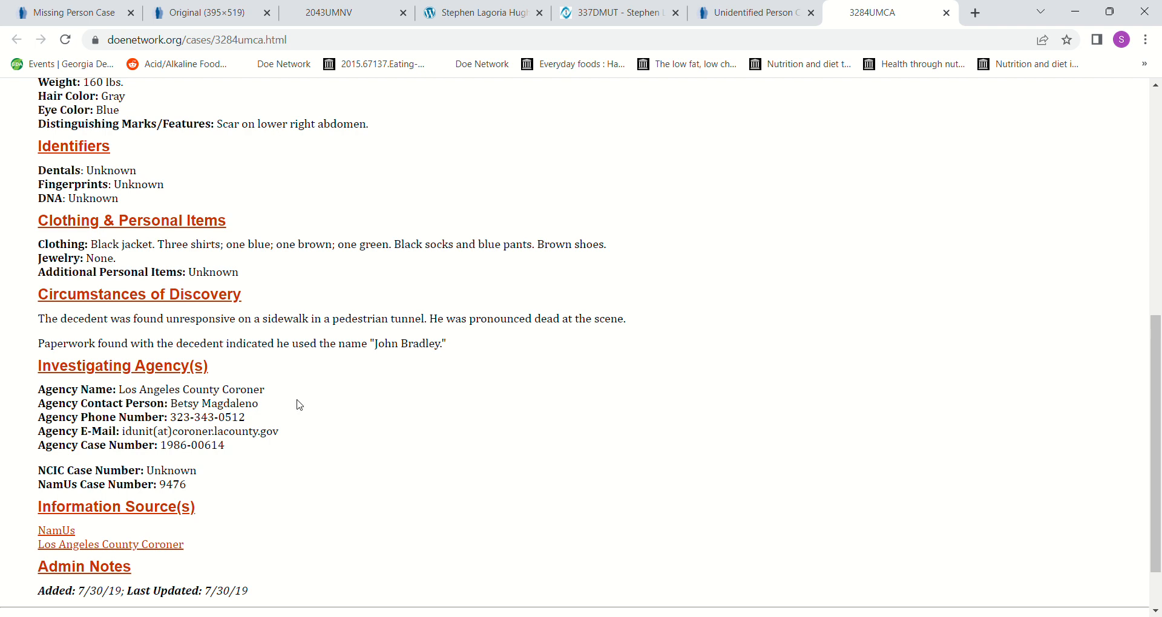
mouse_move(469, 354)
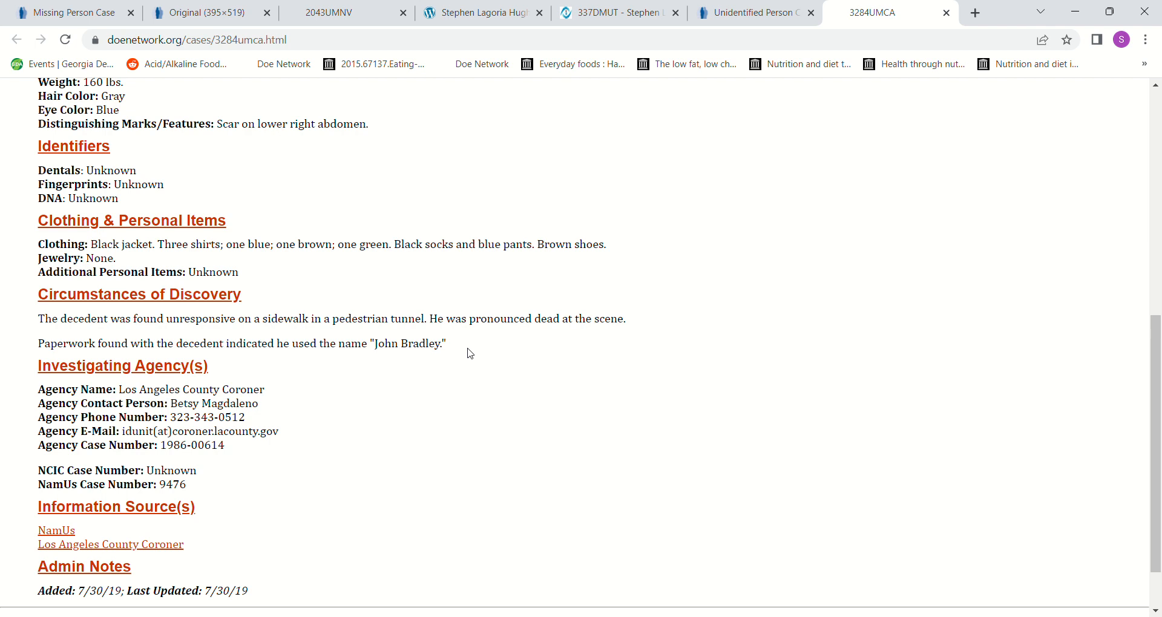
mouse_move(327, 389)
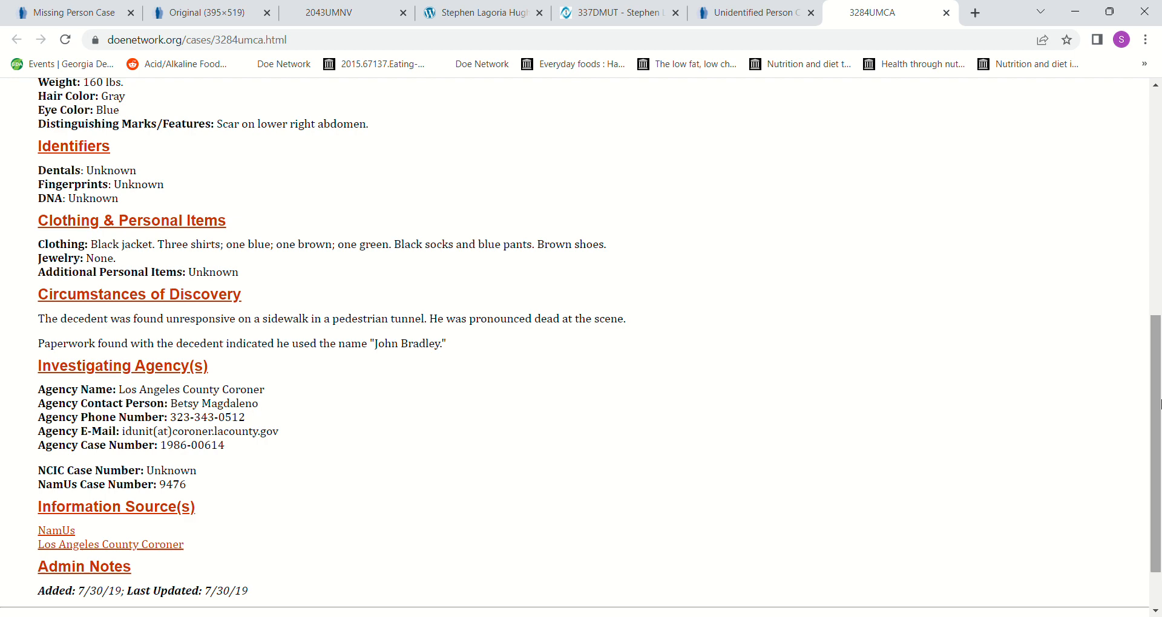
scroll("down", 3)
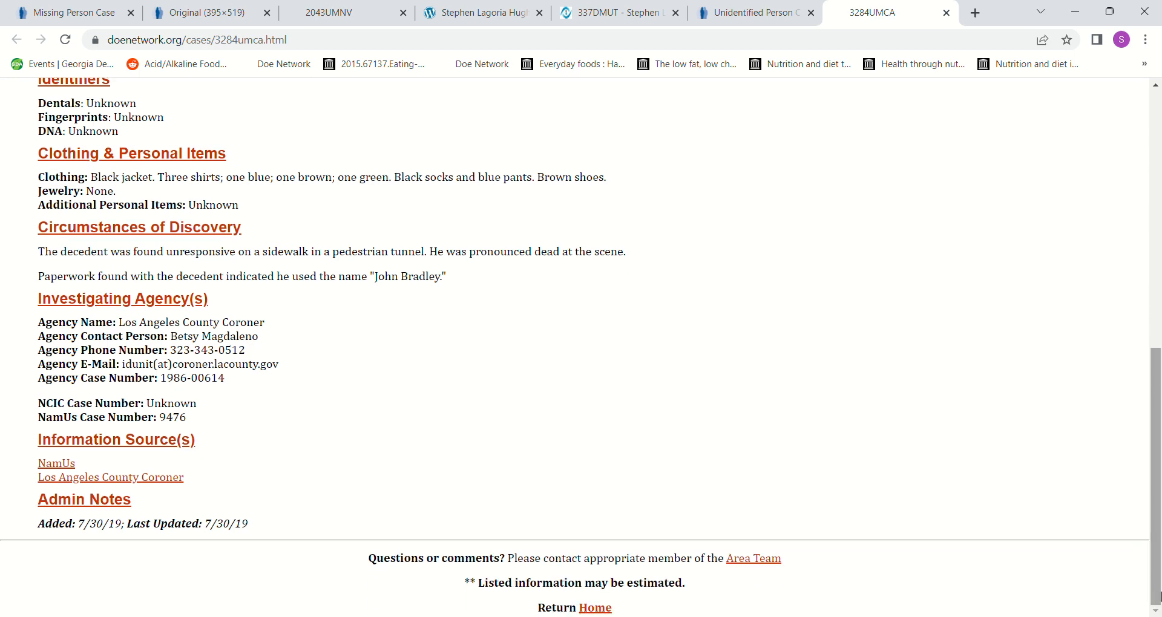
scroll("up", 3)
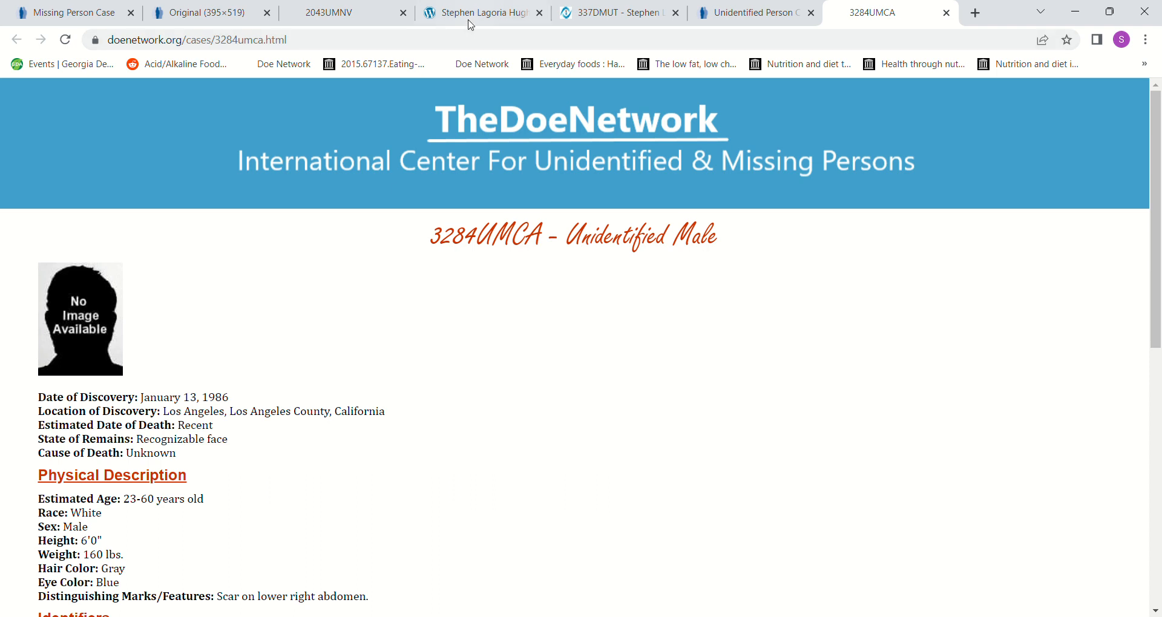
Step: Switch to the Charley Project tab for Stephen Lagoria Hughes
left_click(478, 13)
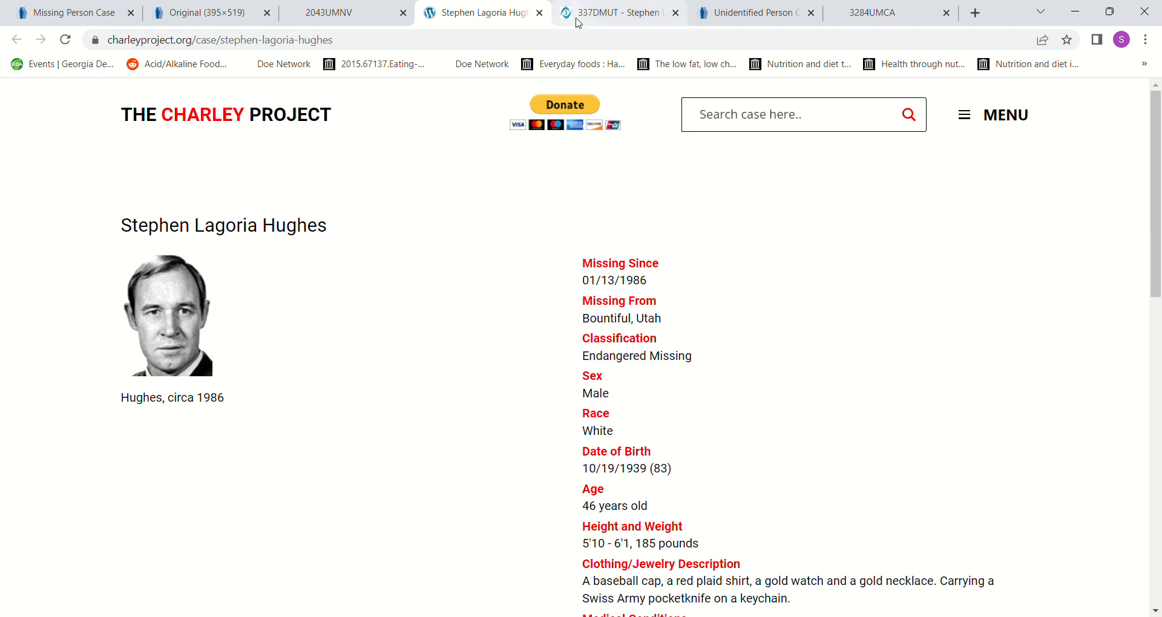
mouse_move(519, 186)
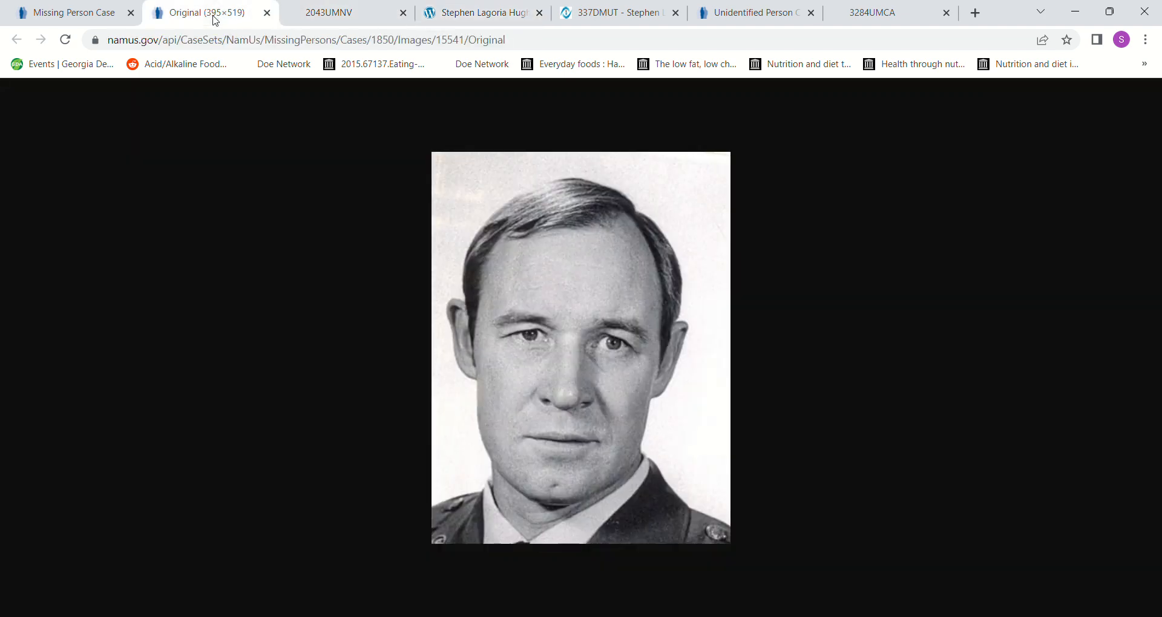
left_click(329, 13)
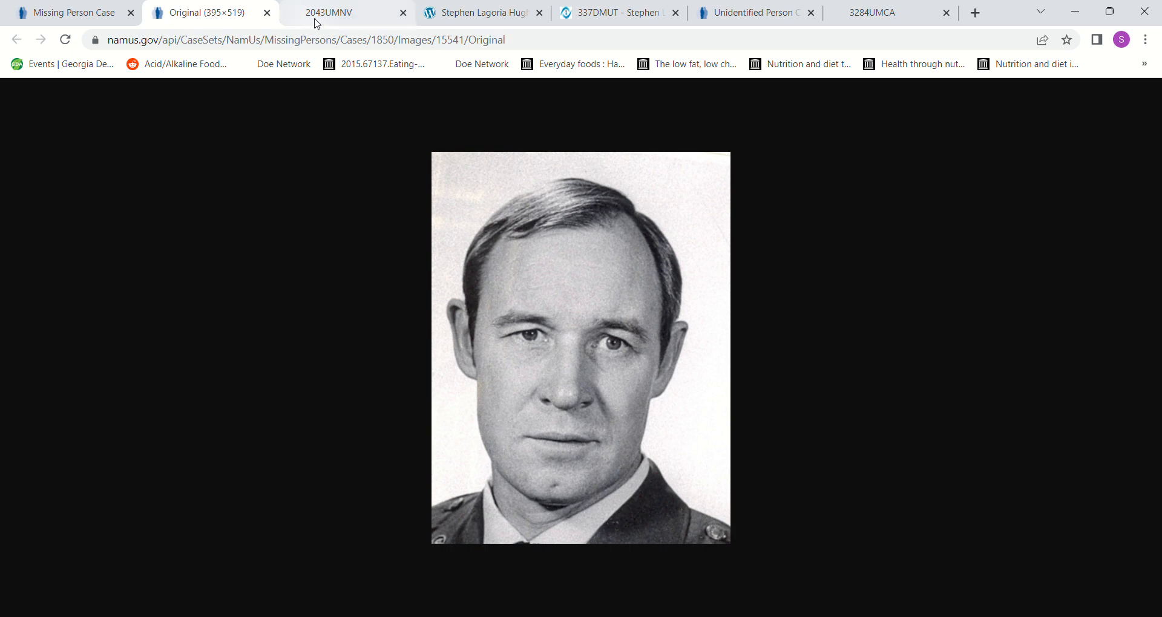
left_click(326, 13)
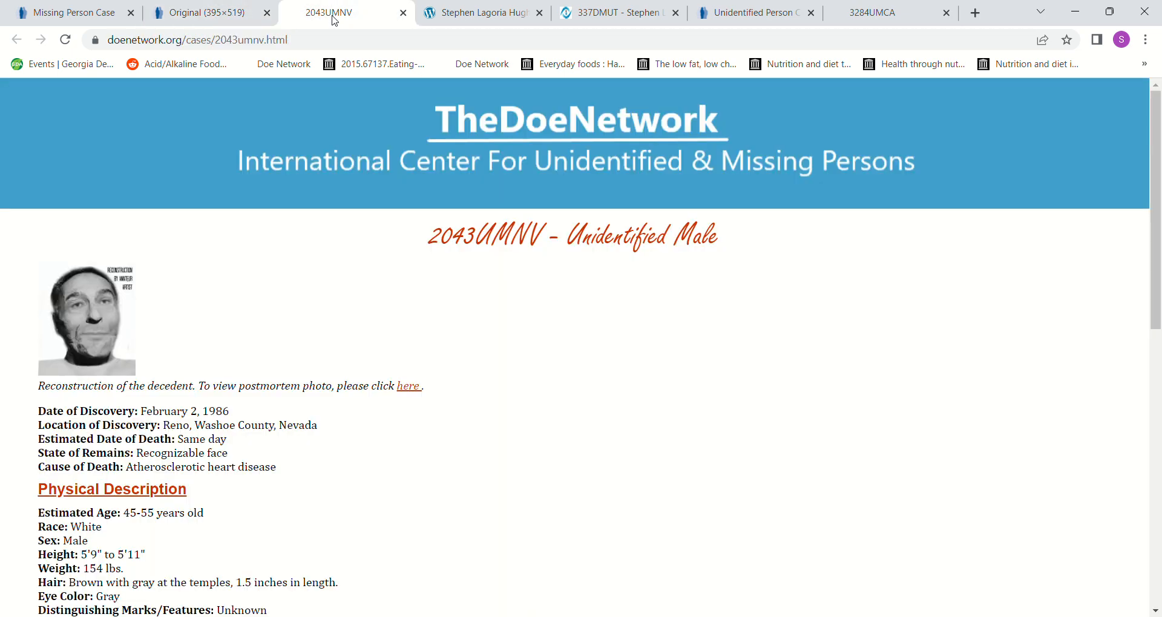
left_click(200, 12)
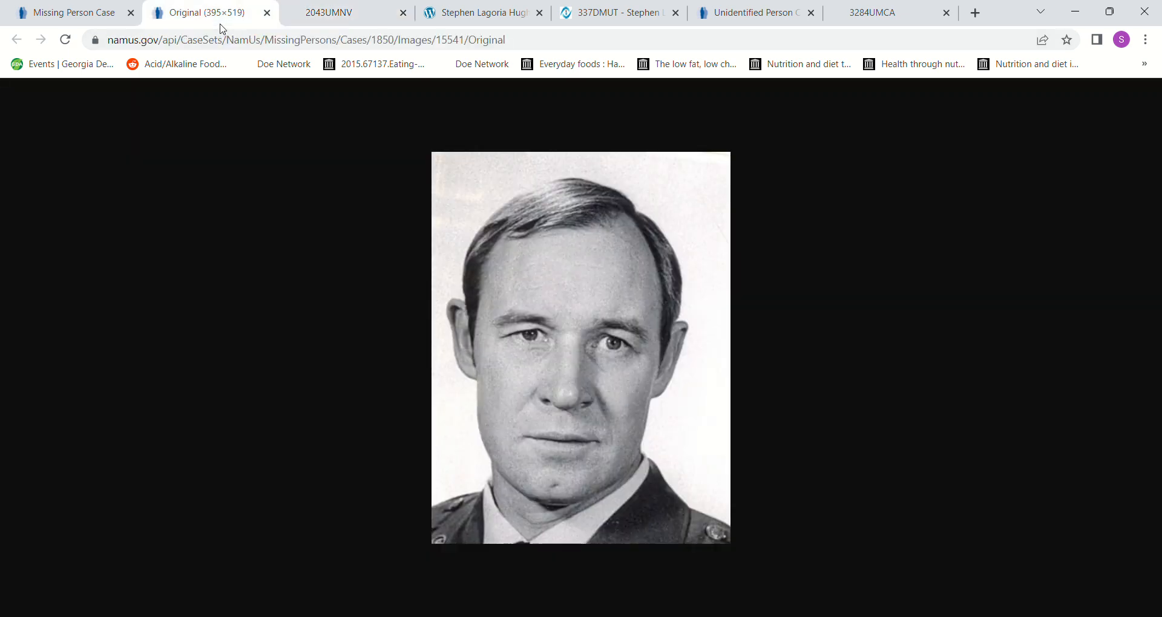
left_click(335, 13)
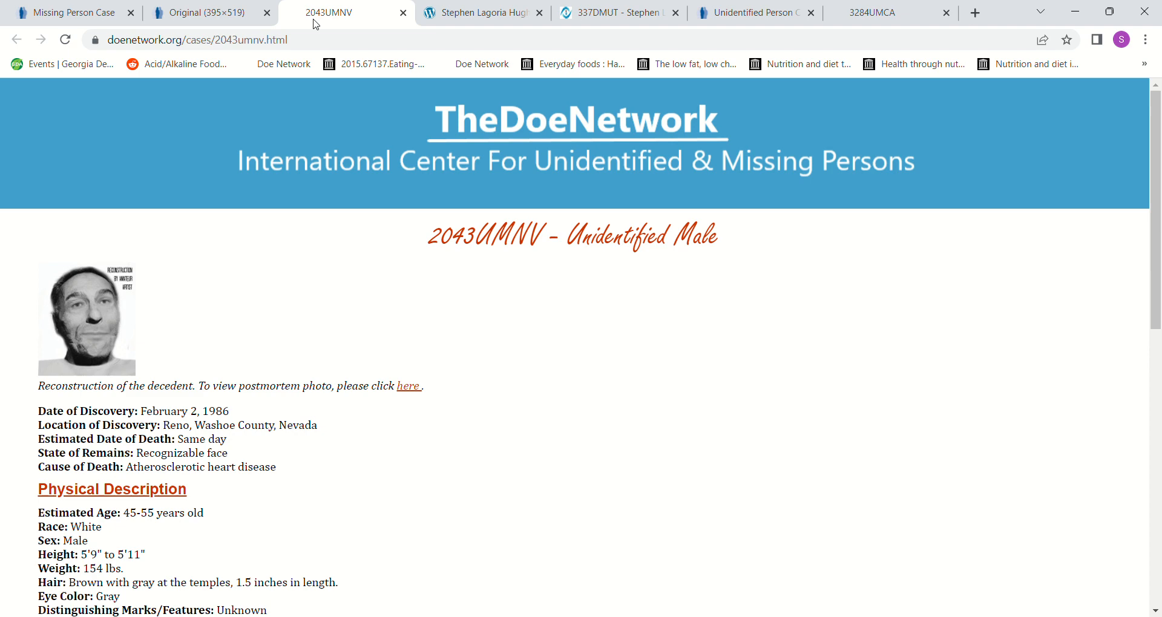
left_click(200, 12)
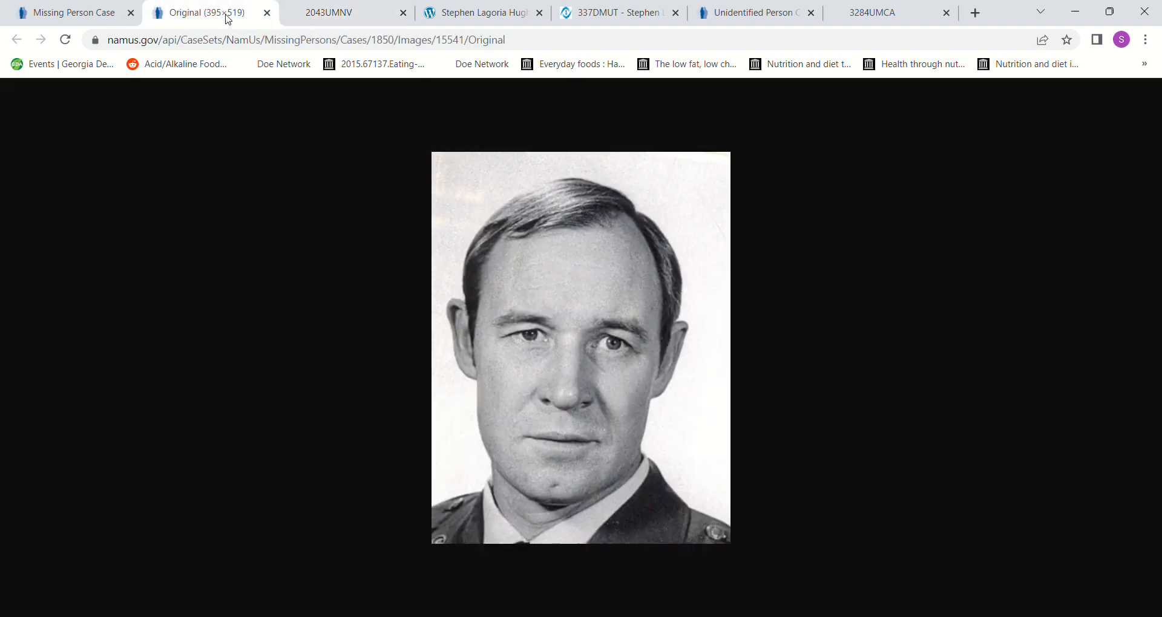
left_click(326, 12)
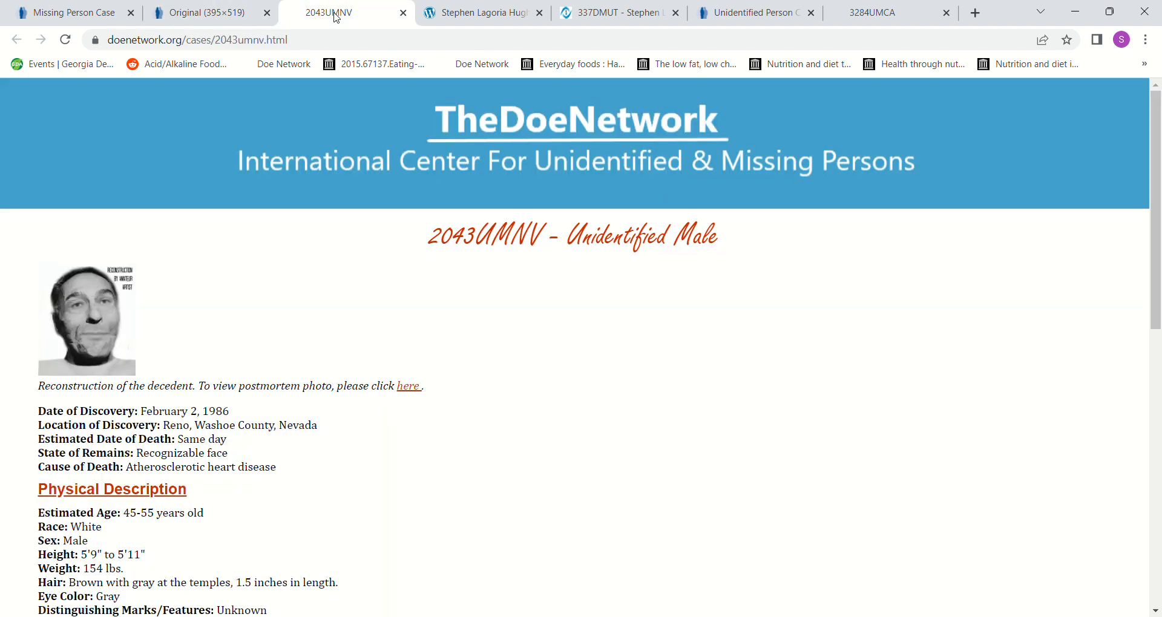
left_click(200, 12)
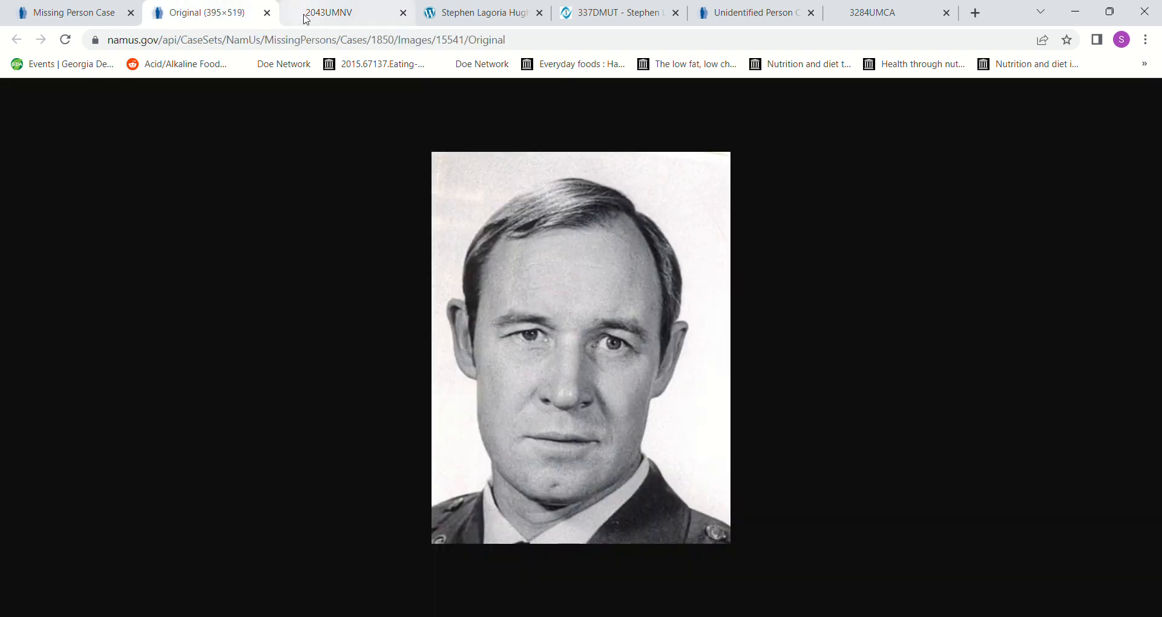
left_click(348, 13)
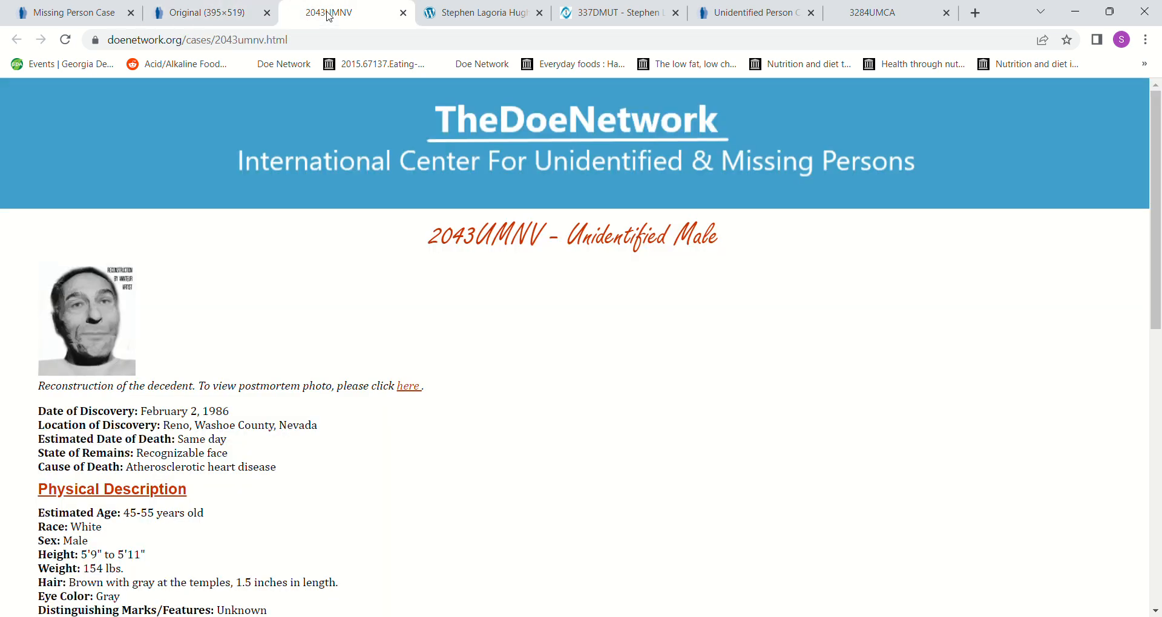
left_click(200, 13)
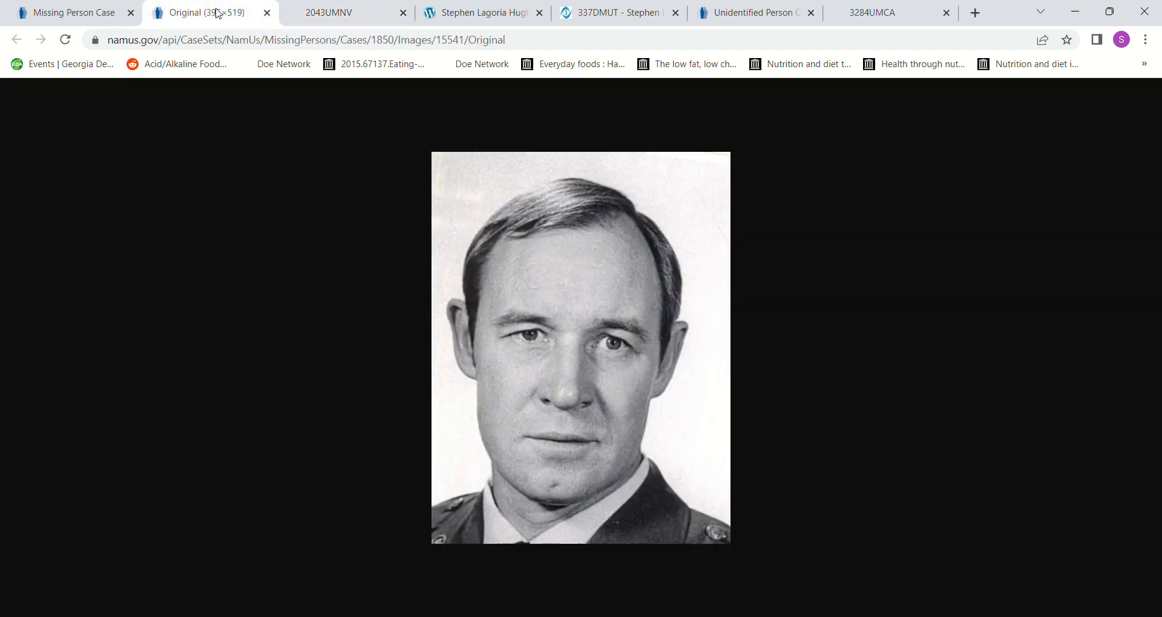
left_click(337, 12)
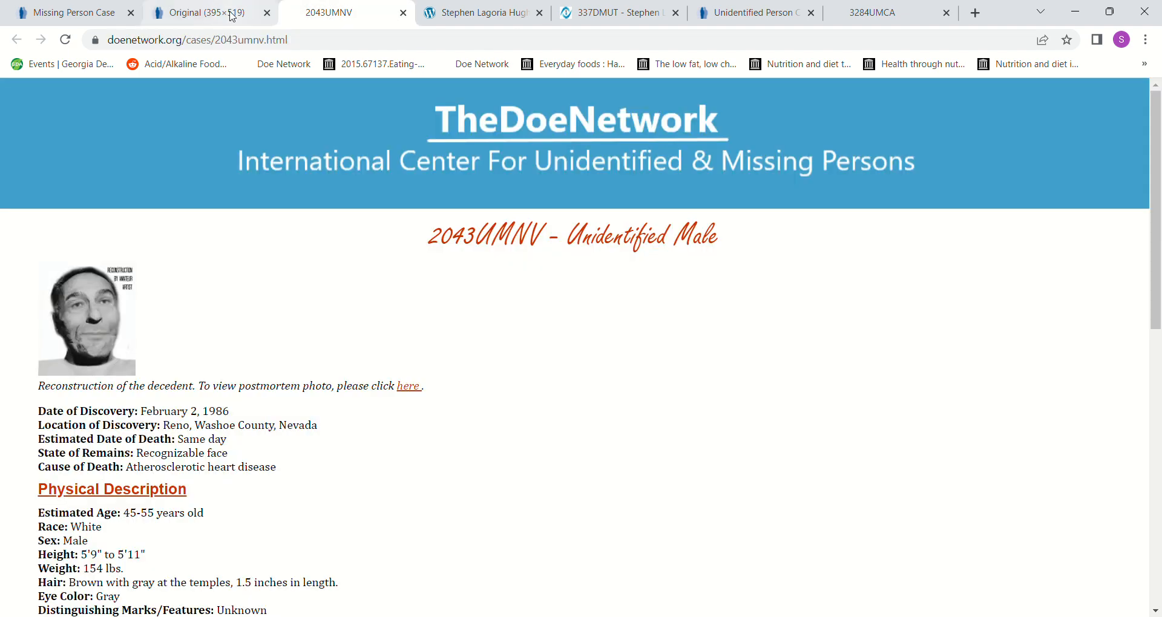
left_click(200, 12)
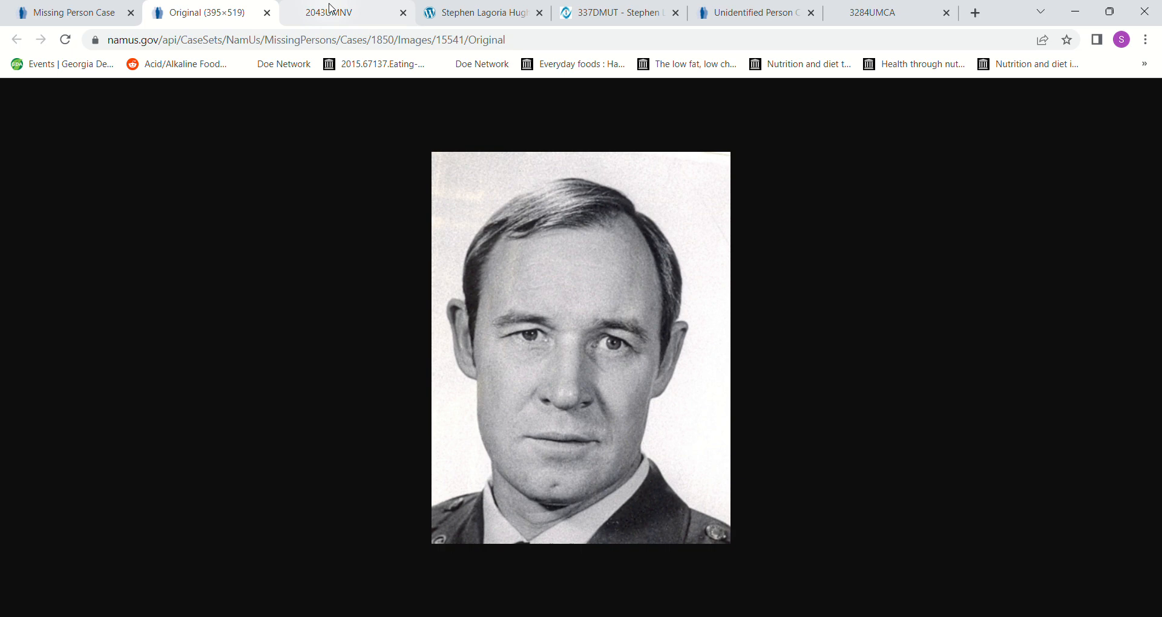
left_click(337, 12)
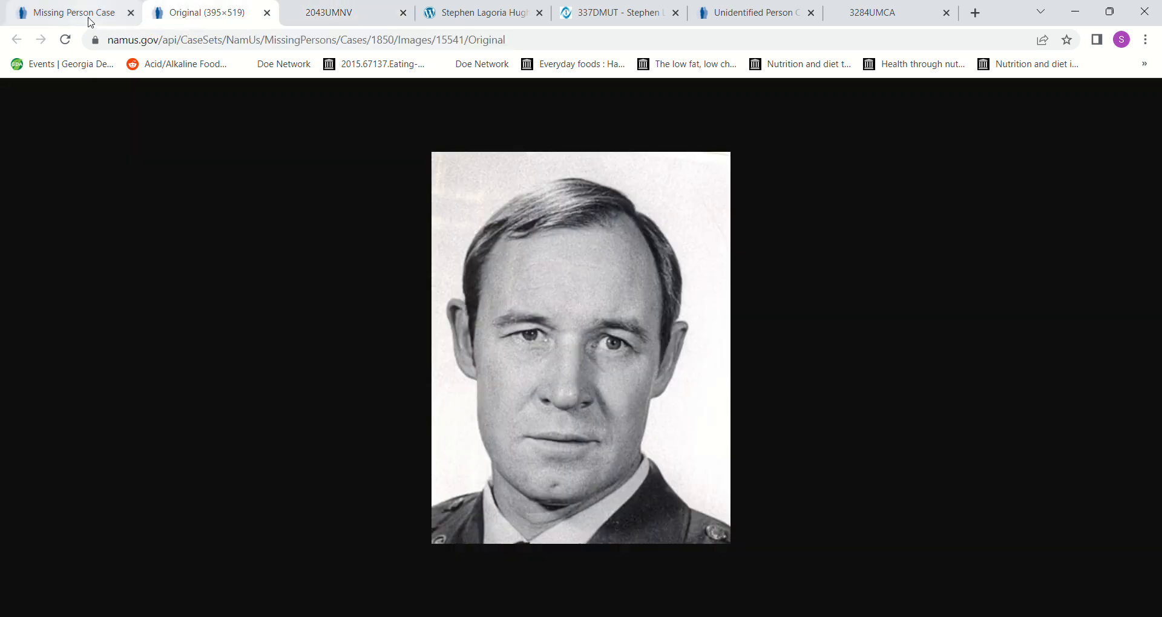
left_click(70, 13)
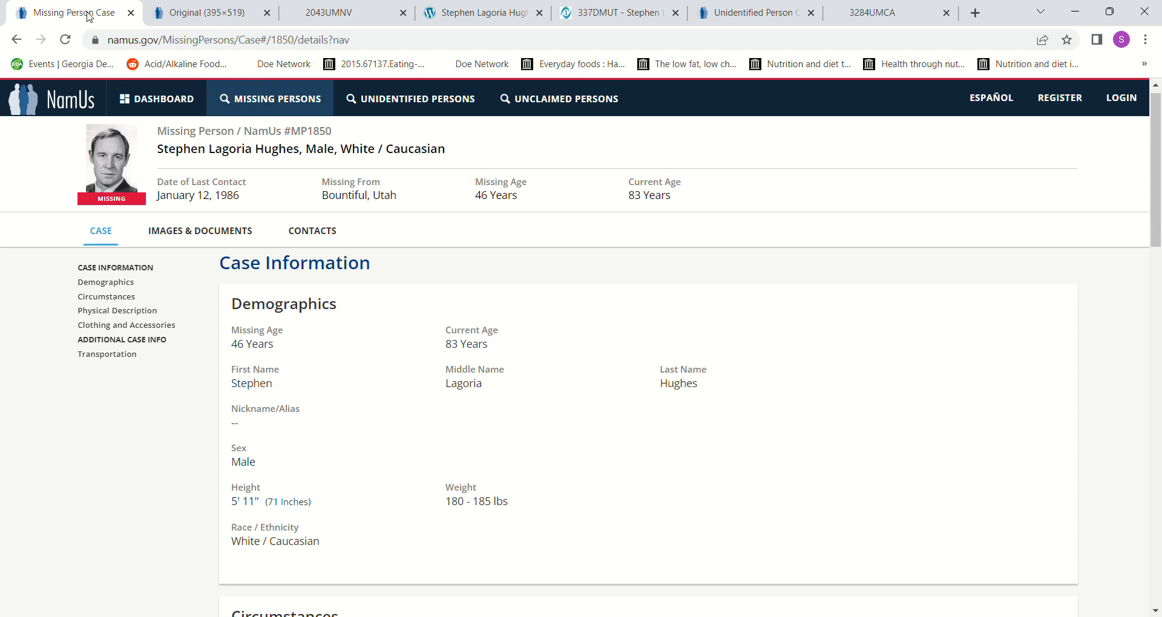
mouse_move(260, 13)
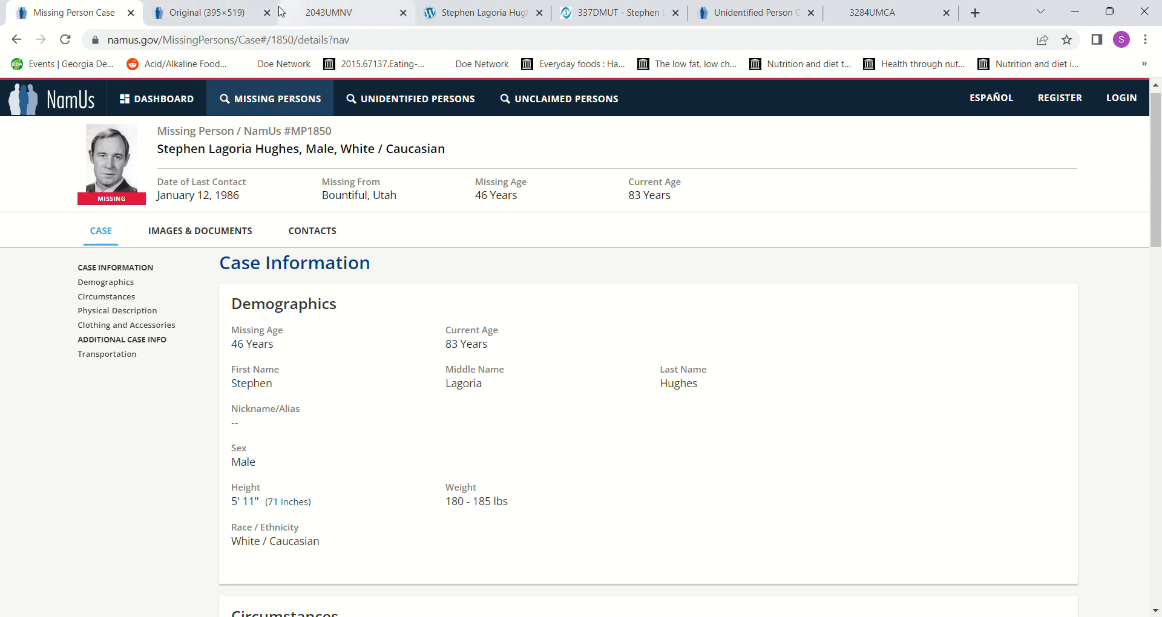
mouse_move(311, 9)
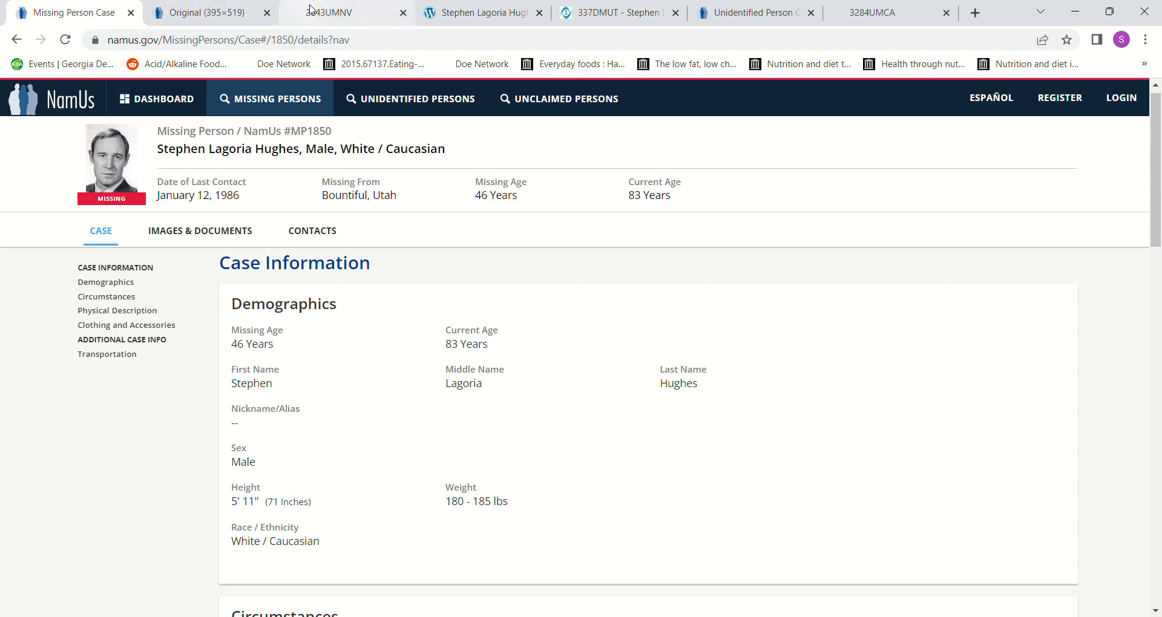